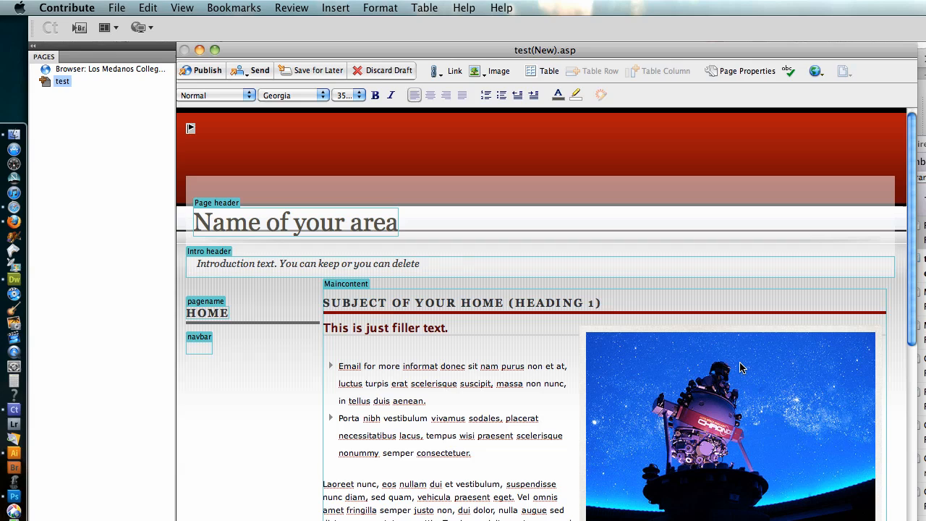
- Select the opening filler words of the first bullet so they can be replaced with 'Link to'
left_click(194, 222)
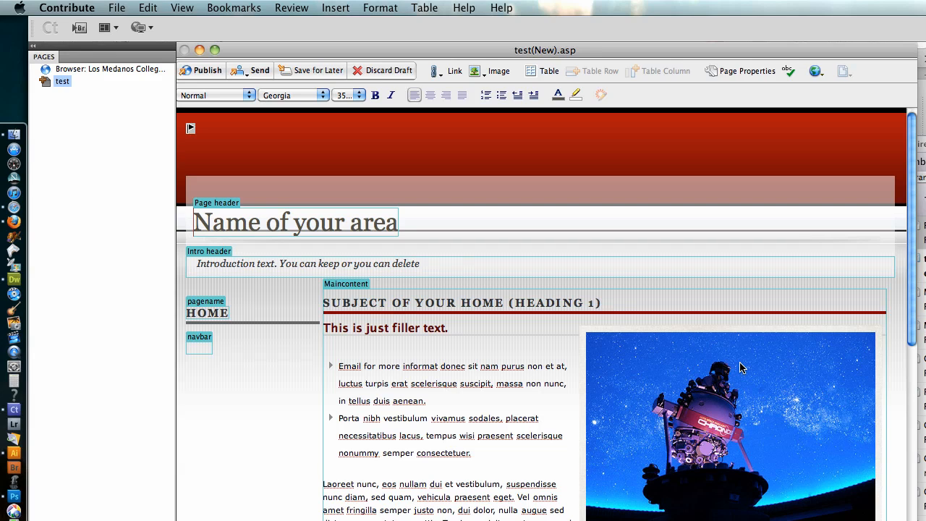
left_click(354, 364)
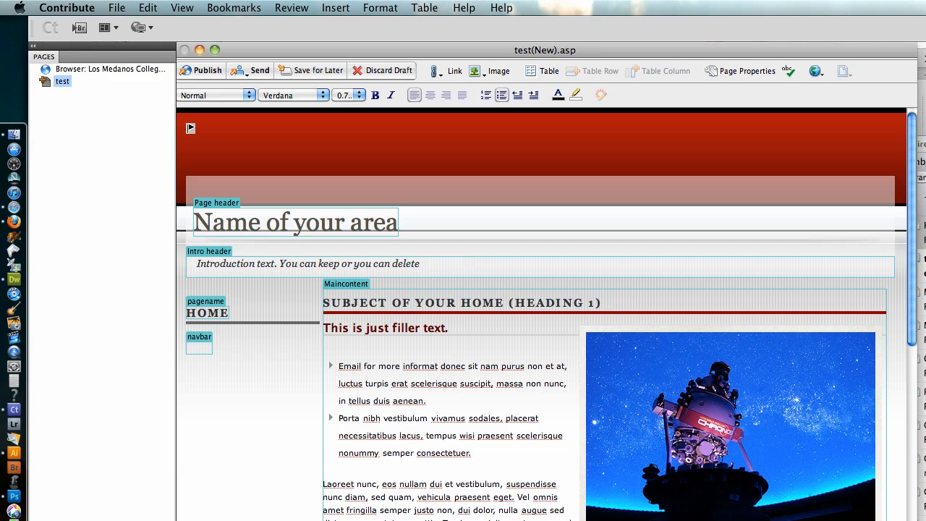
left_click_drag(338, 366, 470, 366)
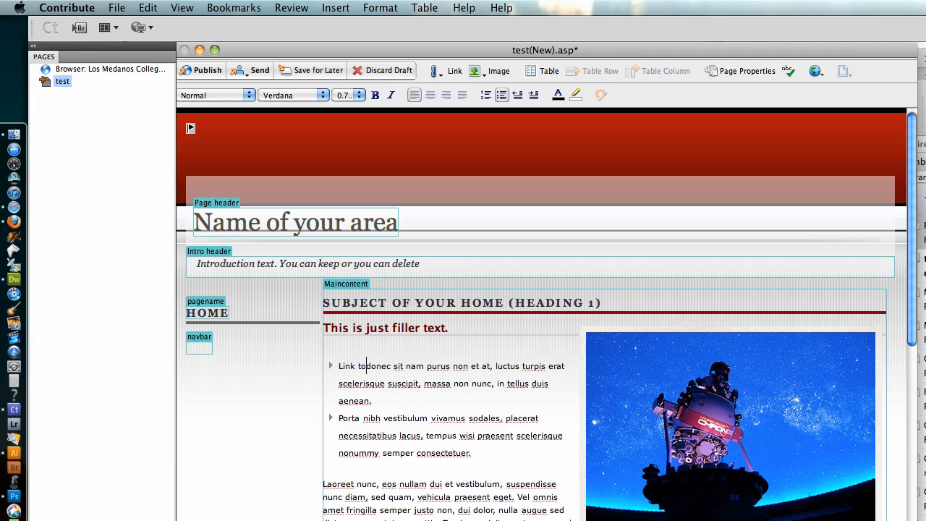
- Finish the phrase as 'Link to google maps' and select it for linking
type("google maps")
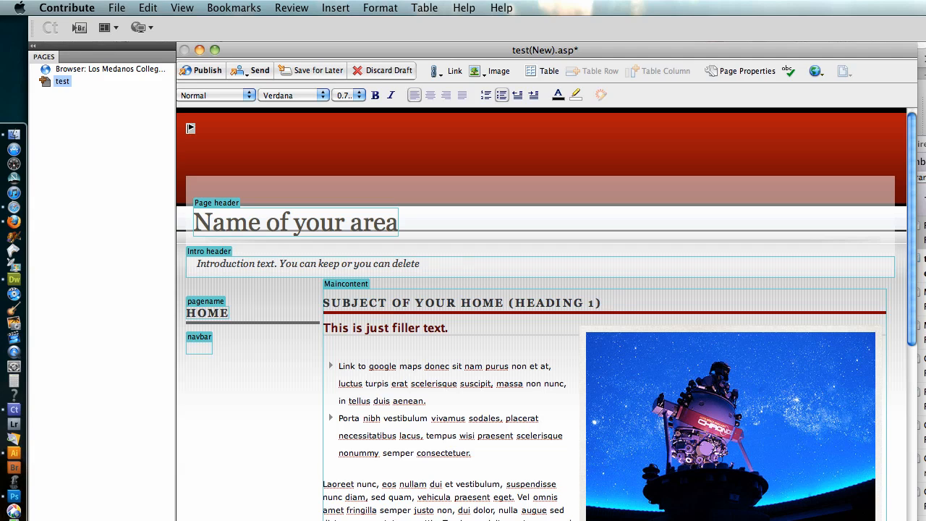
left_click(424, 384)
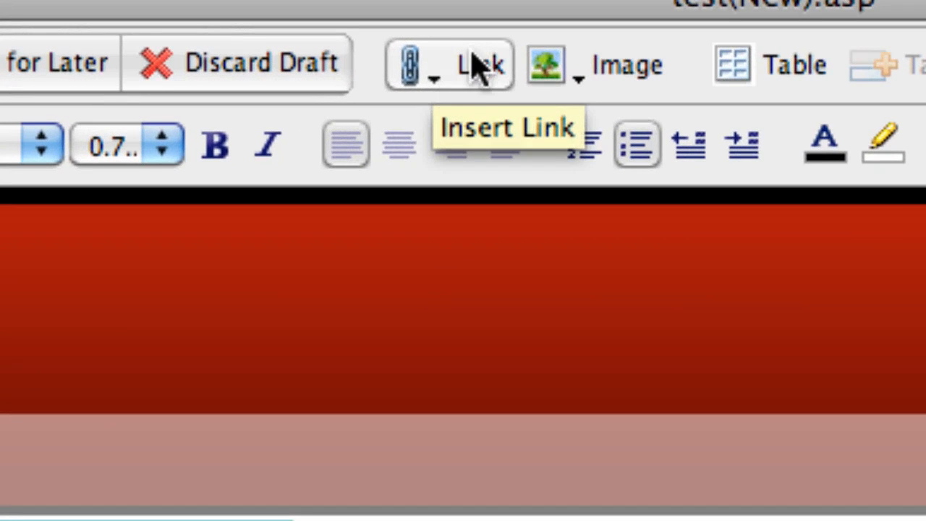
mouse_move(446, 82)
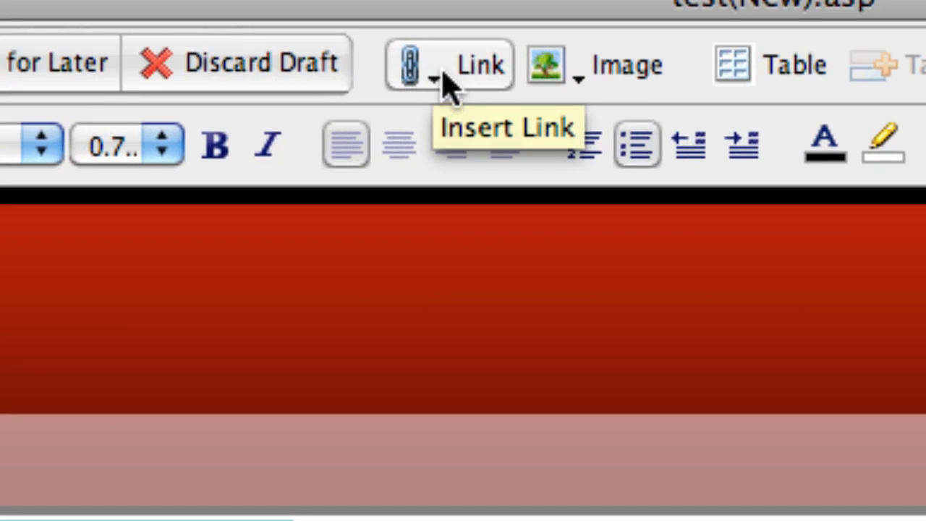
mouse_move(455, 108)
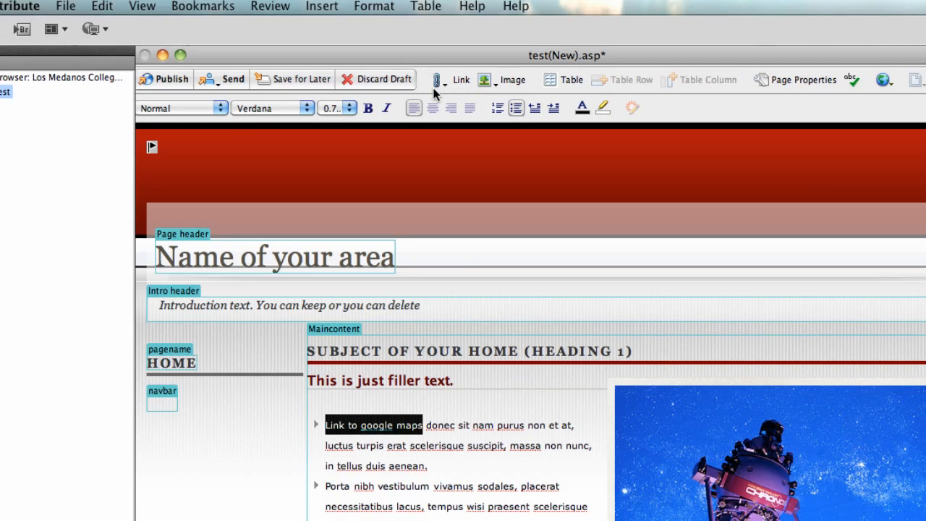
- Show the Link menu's destination types for the selected 'Link to google maps' phrase
left_click(440, 79)
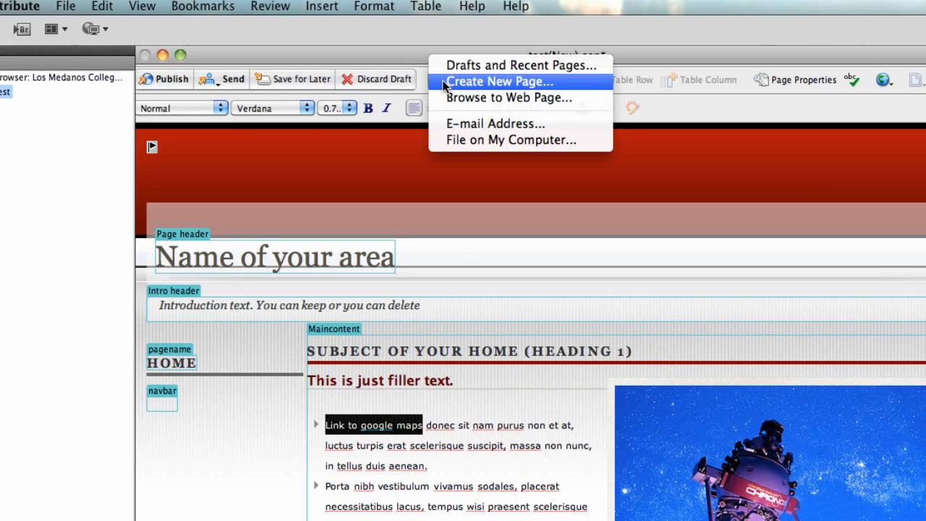
mouse_move(519, 65)
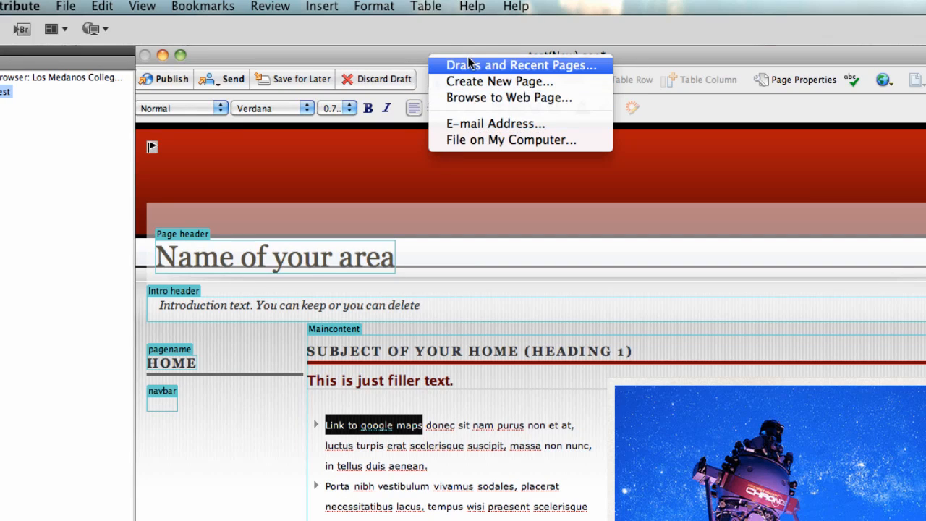
mouse_move(477, 110)
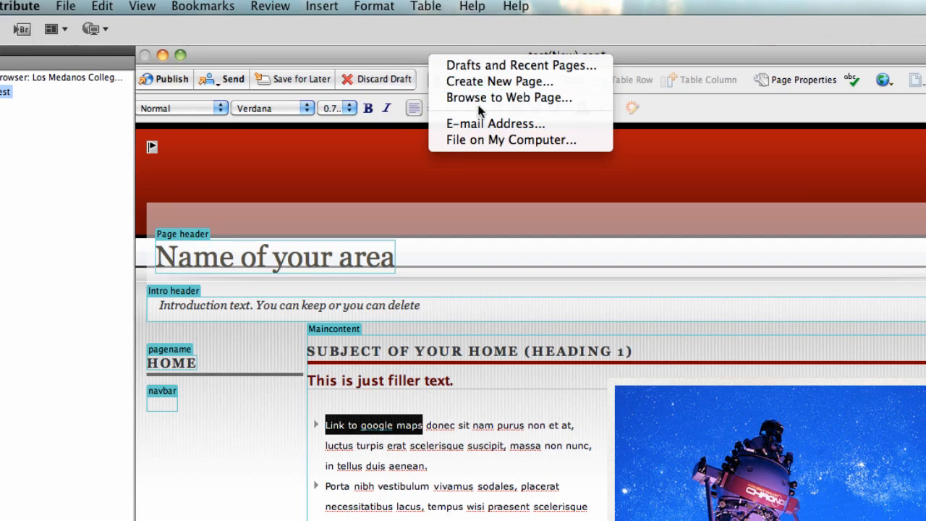
mouse_move(495, 123)
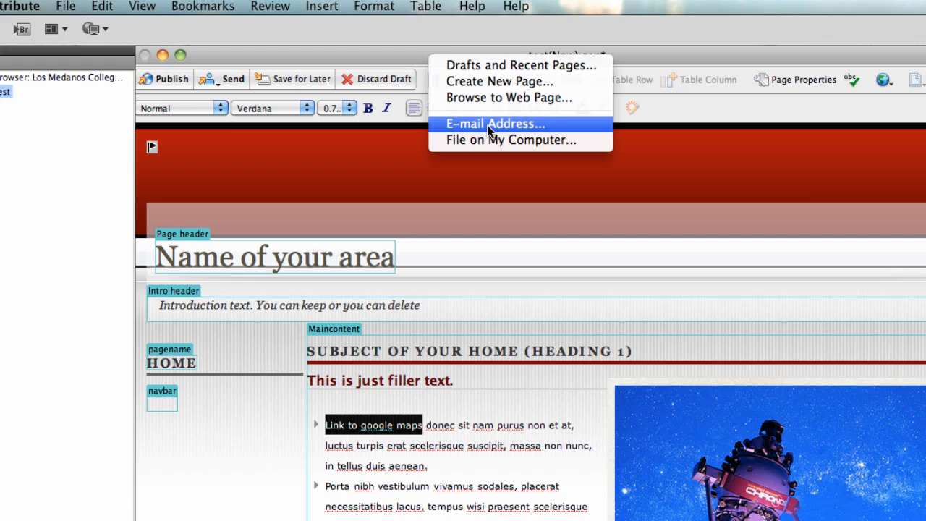
mouse_move(507, 98)
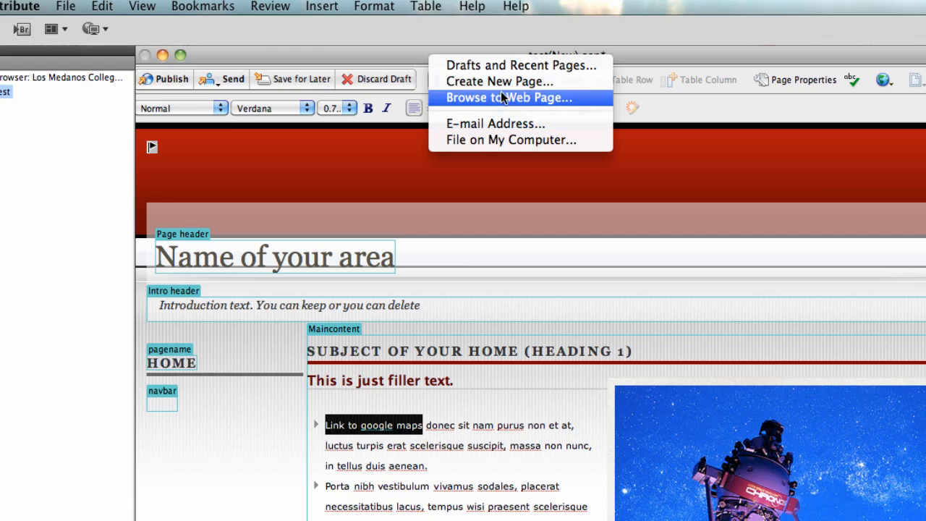
mouse_move(488, 108)
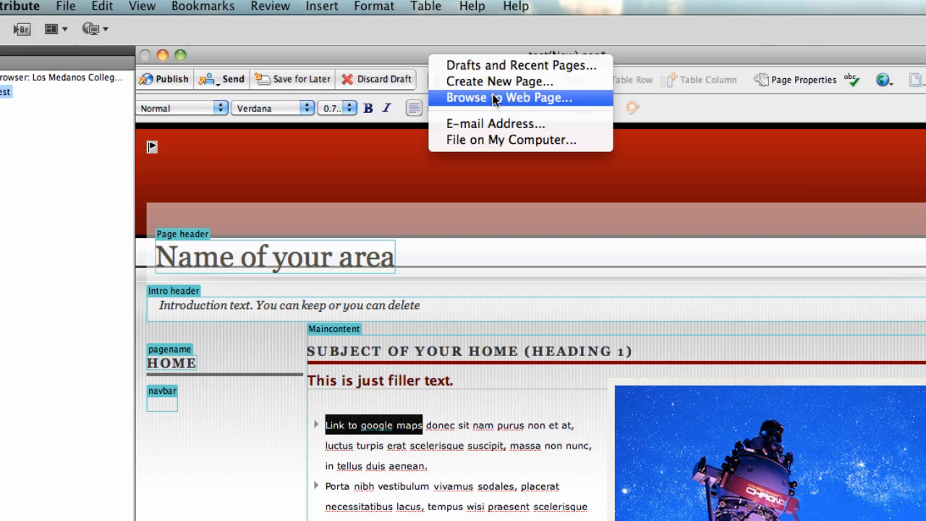
- Choose Browse to Web Page, glance at the E-mail option, and return to the web-address entry
left_click(510, 97)
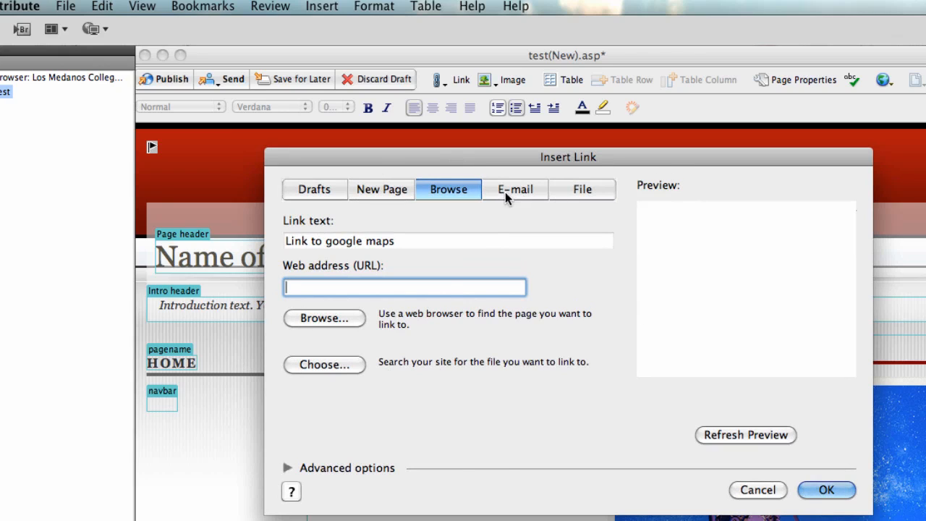
mouse_move(599, 193)
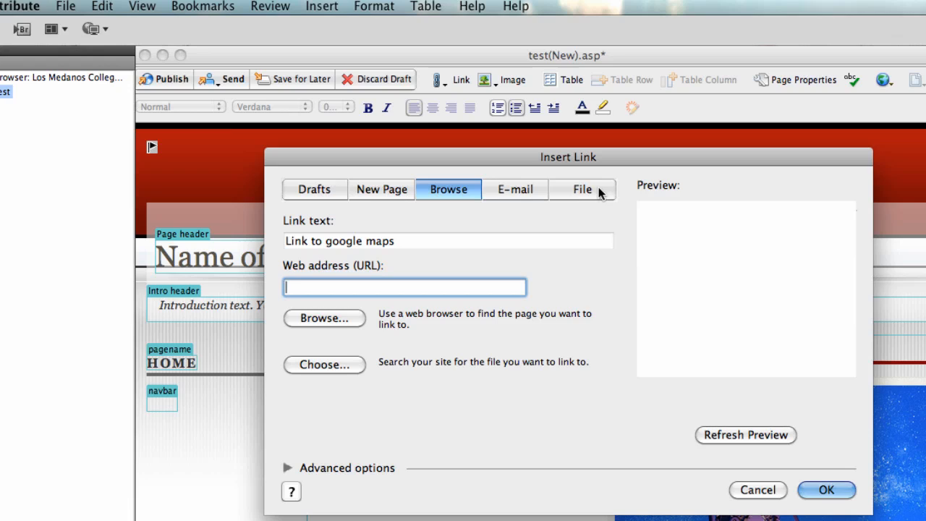
mouse_move(586, 193)
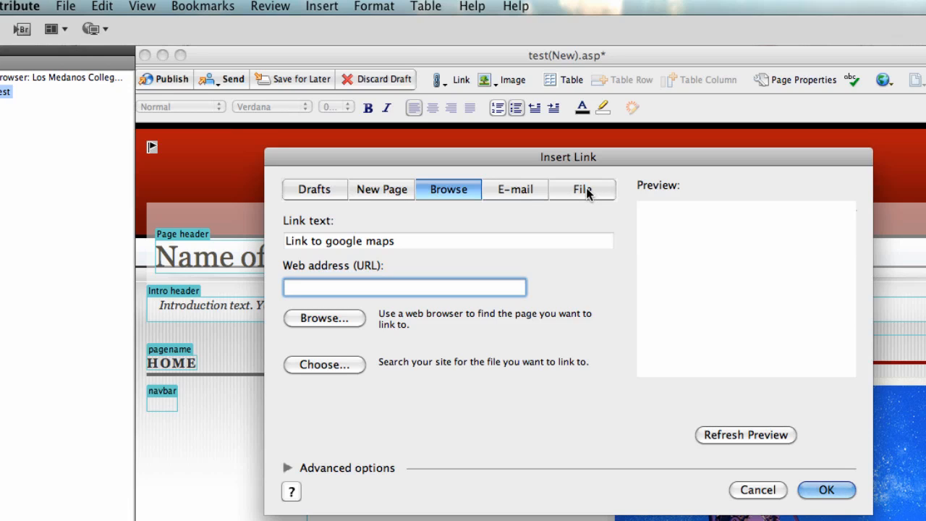
mouse_move(498, 194)
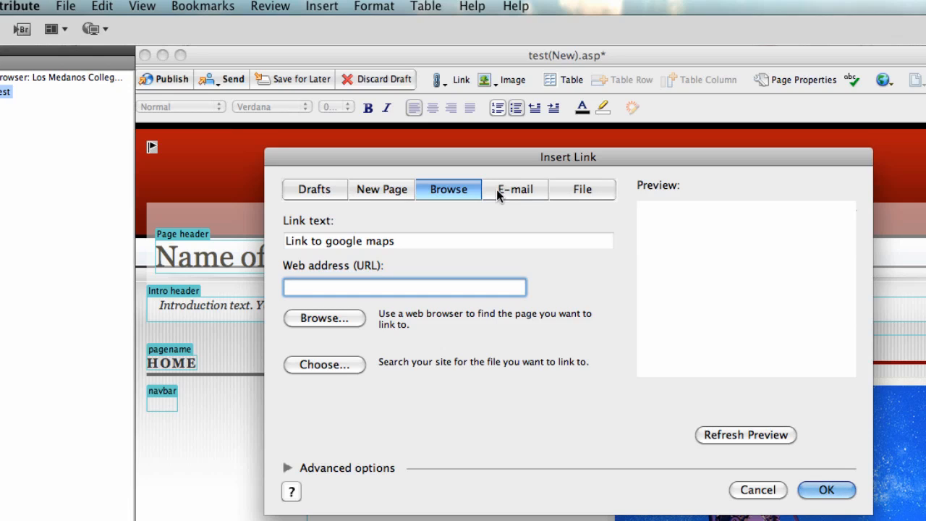
mouse_move(498, 197)
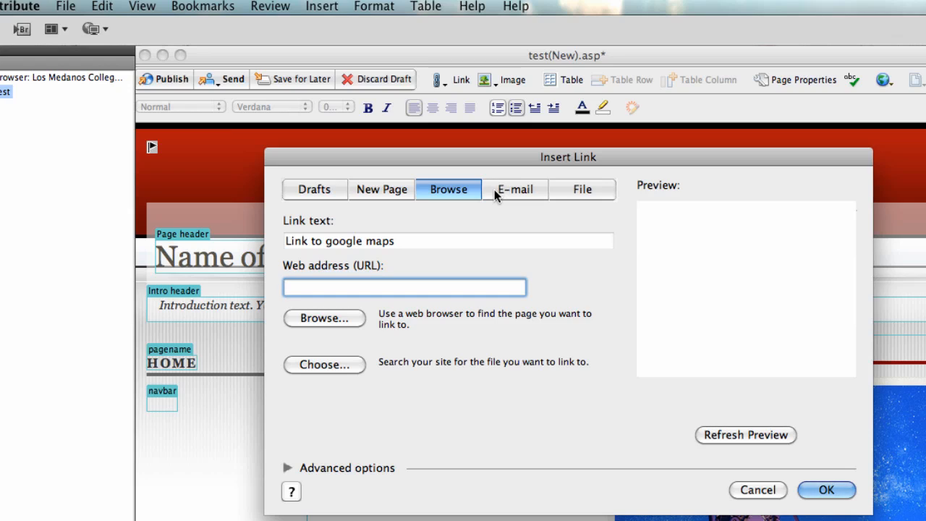
left_click(404, 286)
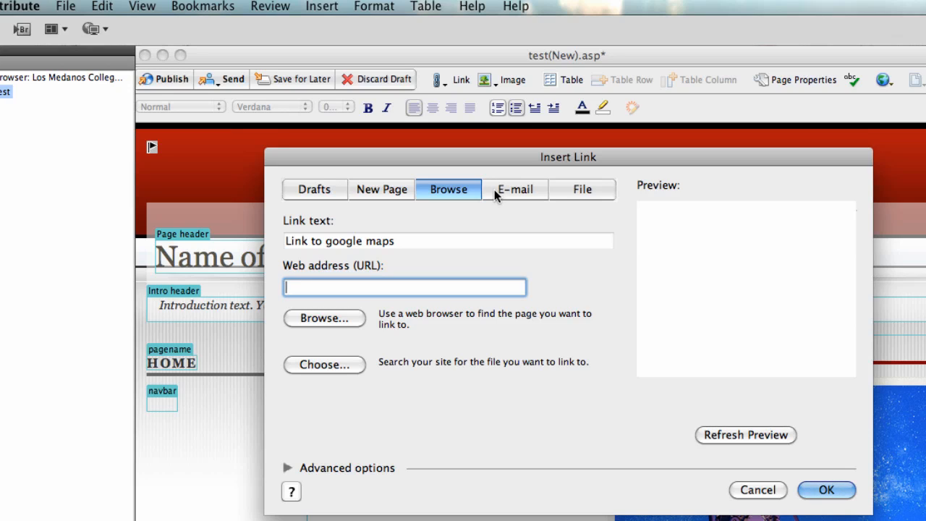
mouse_move(350, 205)
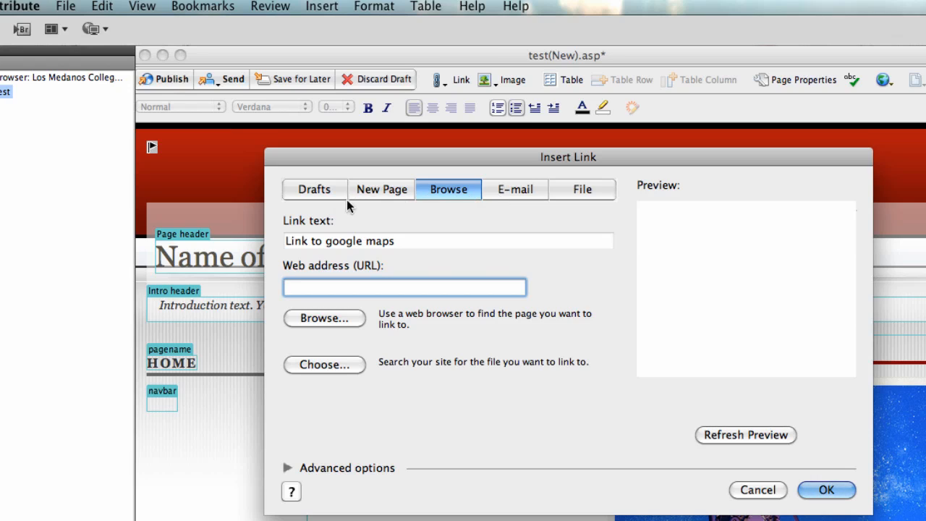
left_click(515, 188)
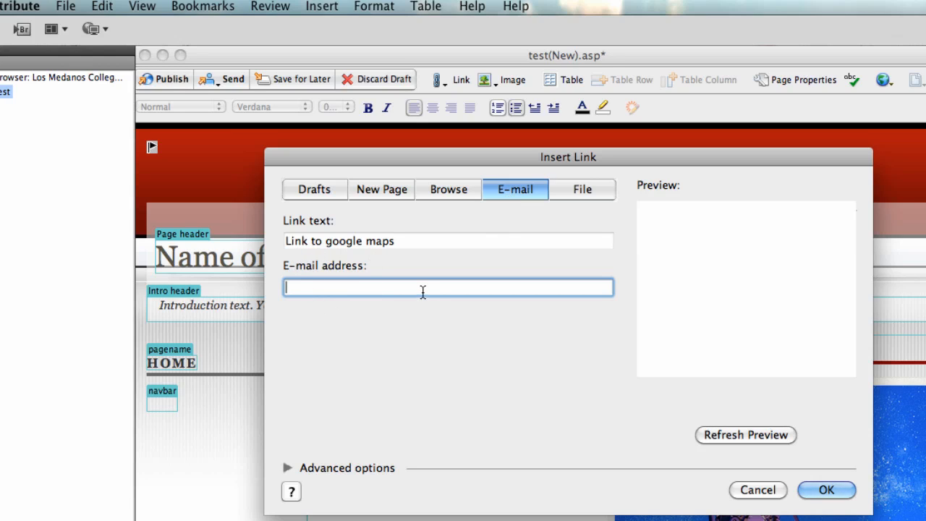
mouse_move(466, 211)
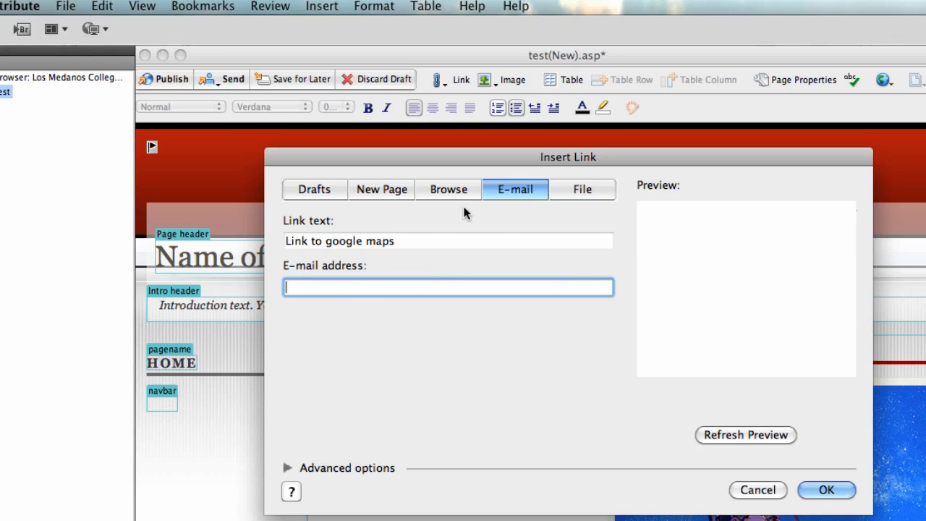
mouse_move(445, 195)
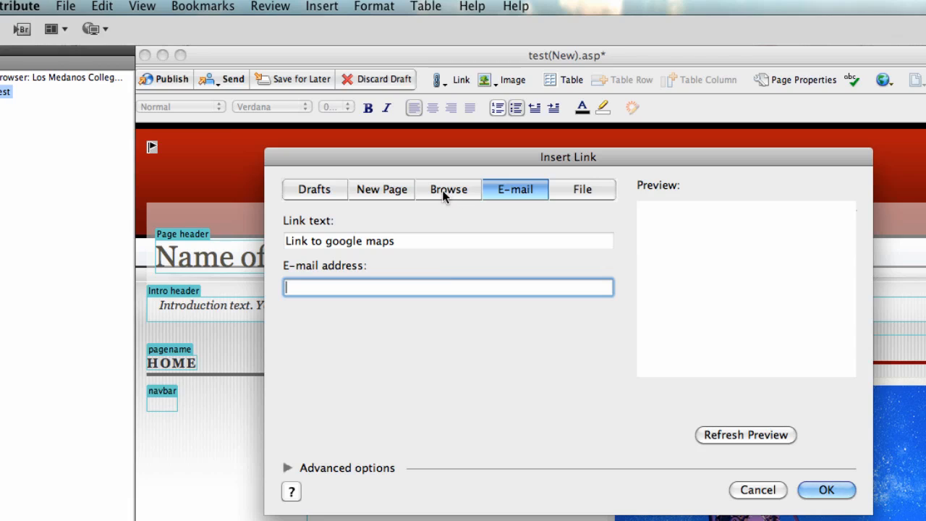
left_click(448, 188)
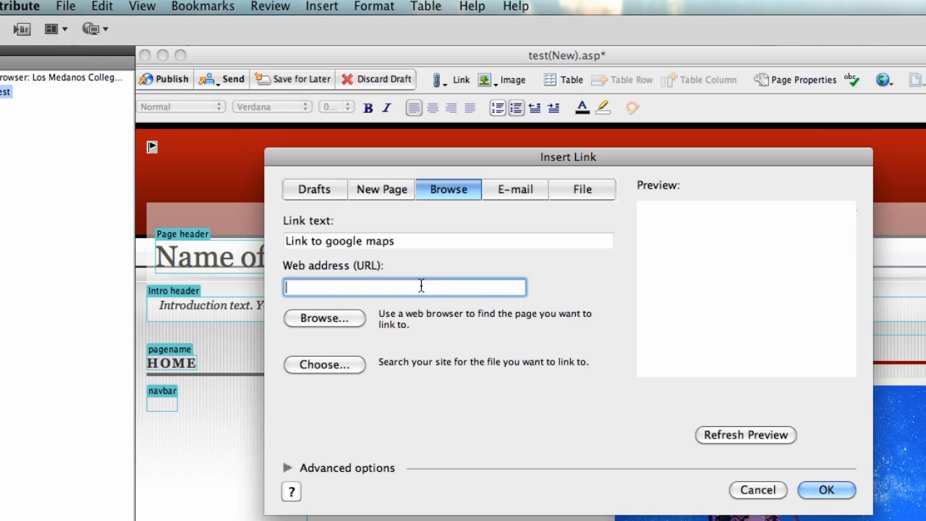
type("google")
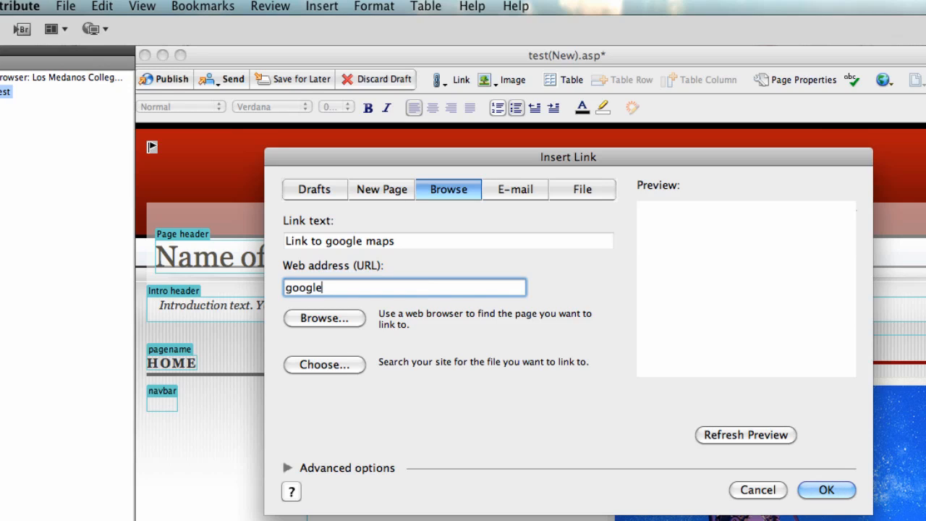
type(".com")
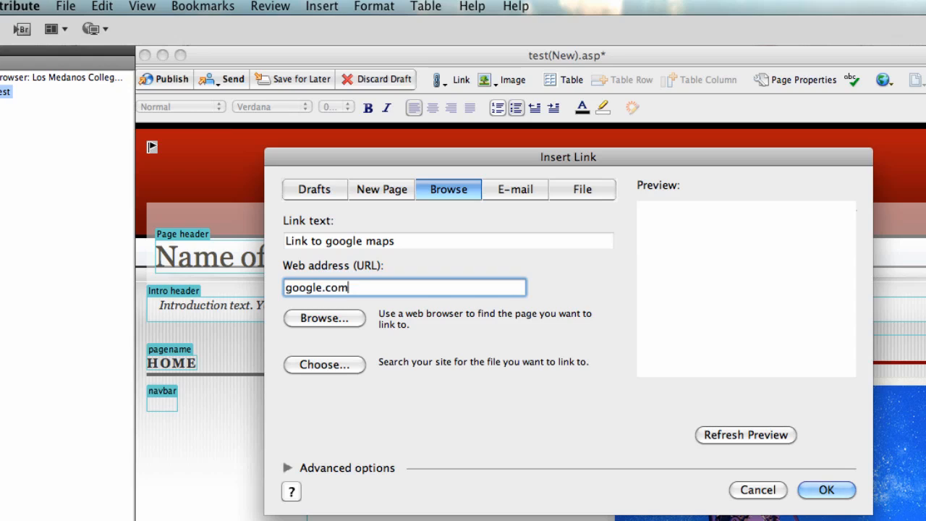
mouse_move(813, 216)
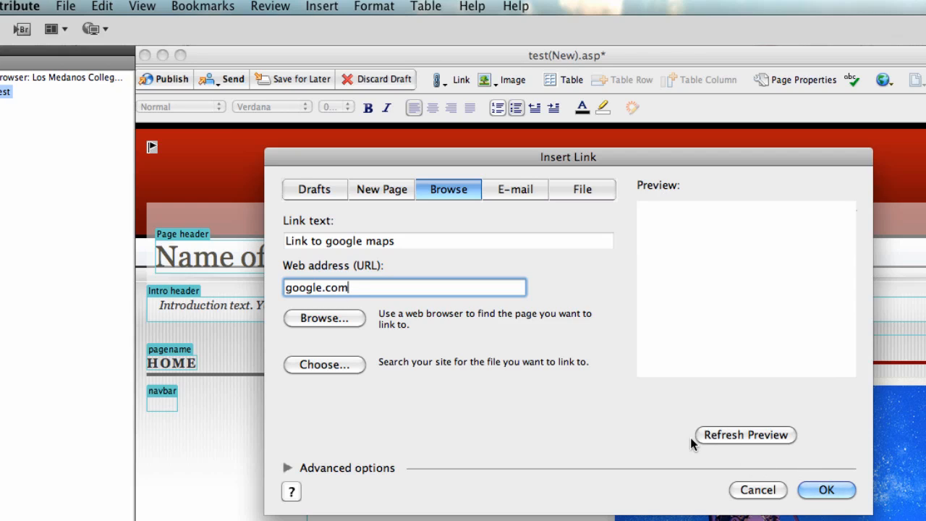
left_click(744, 434)
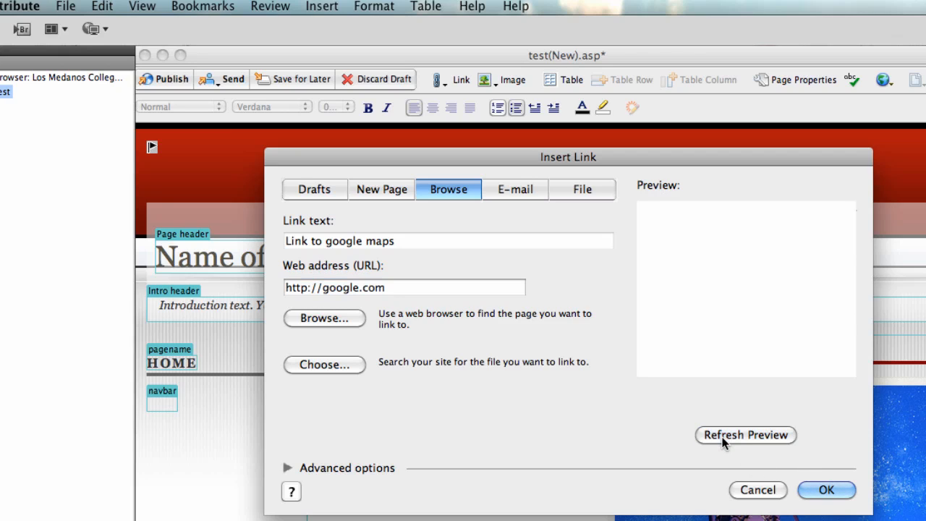
left_click(745, 434)
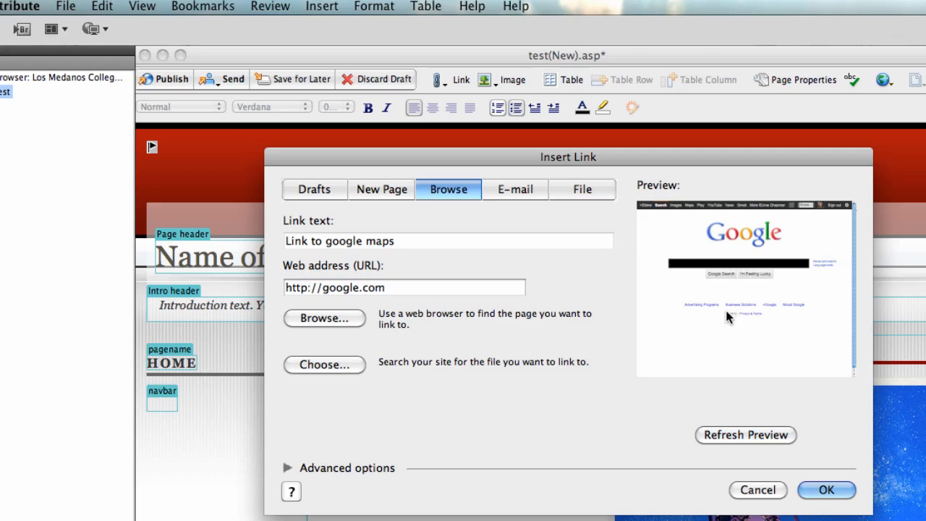
mouse_move(706, 318)
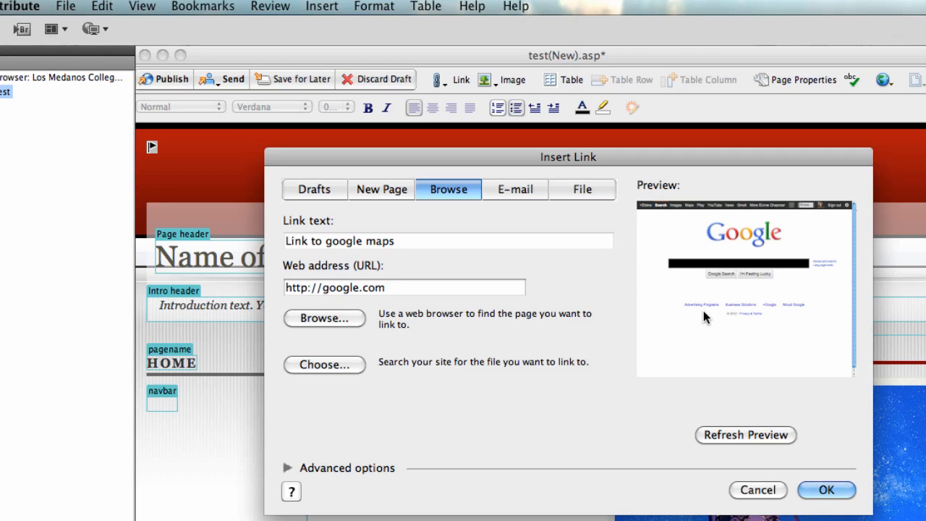
mouse_move(281, 304)
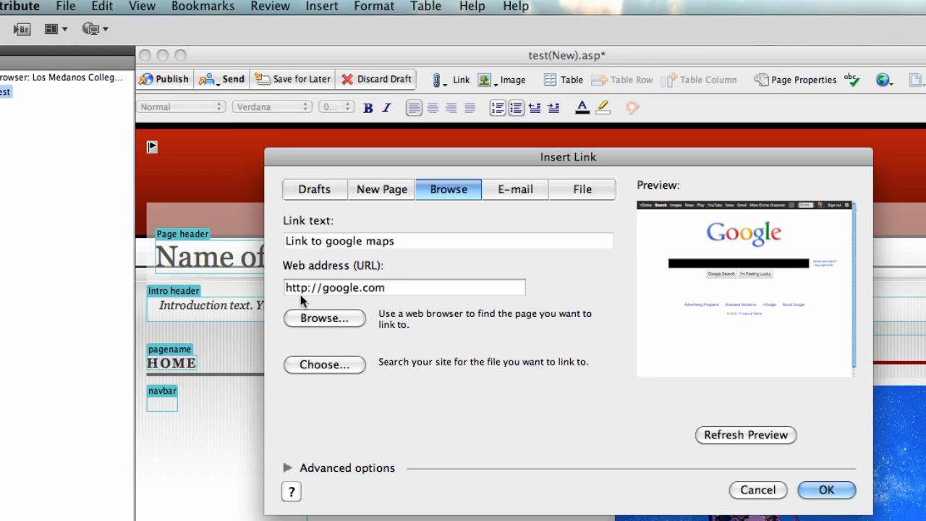
mouse_move(319, 301)
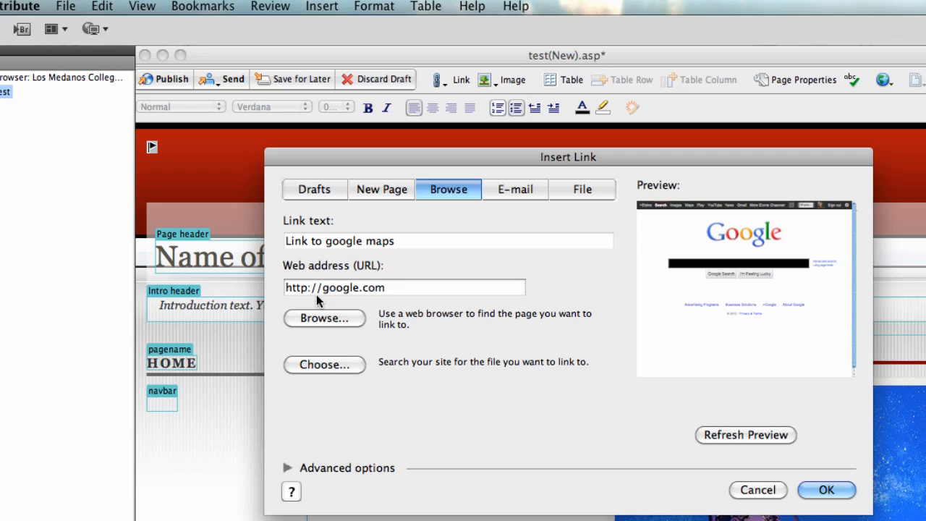
mouse_move(466, 249)
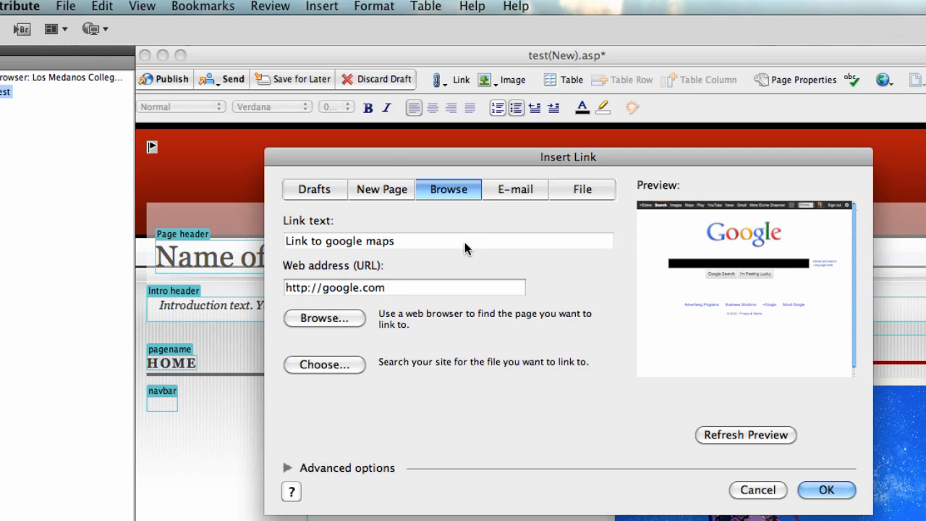
mouse_move(371, 161)
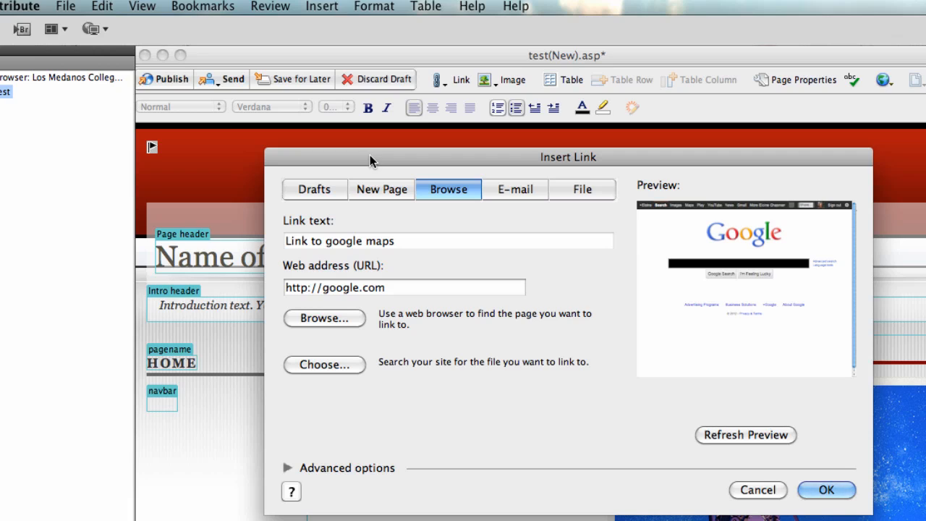
mouse_move(313, 327)
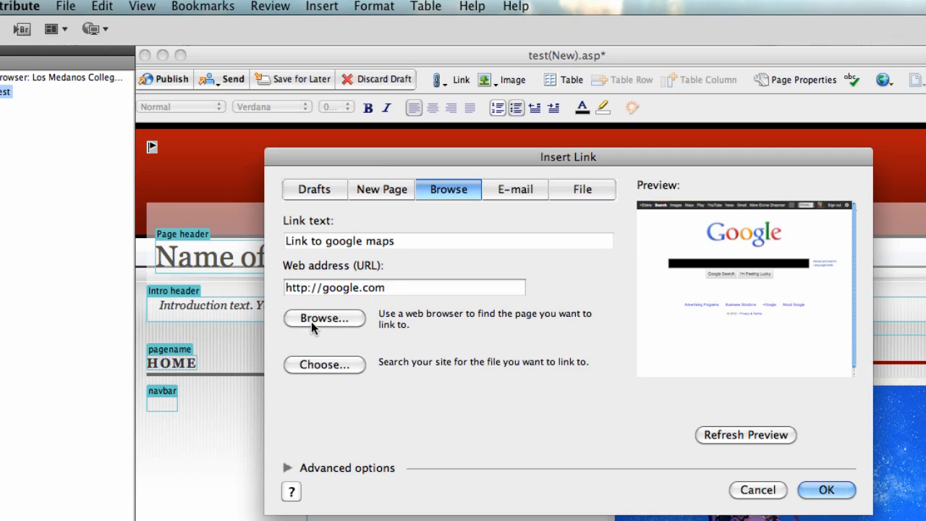
left_click(324, 319)
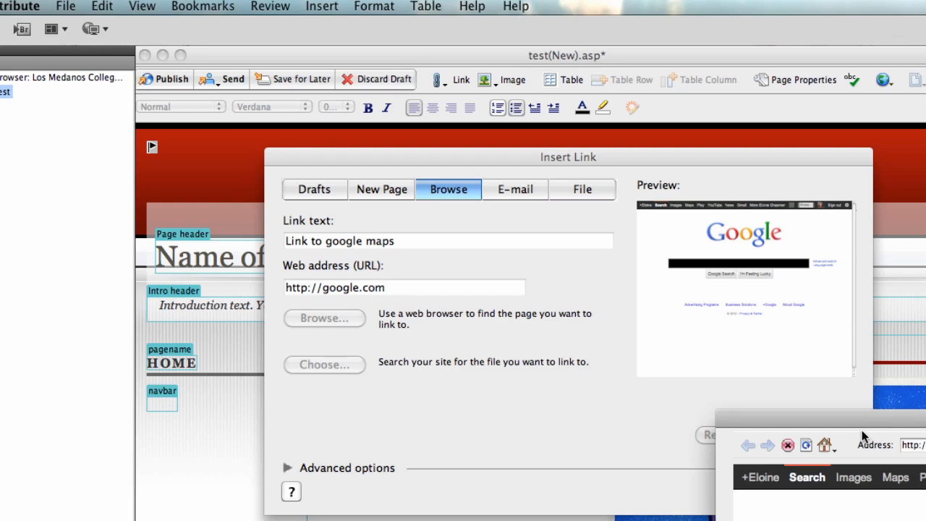
left_click(324, 318)
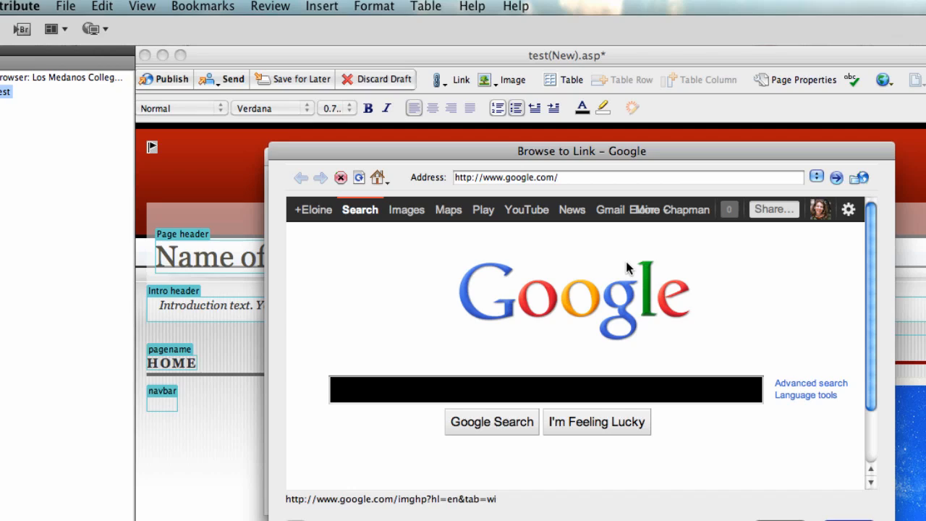
mouse_move(593, 246)
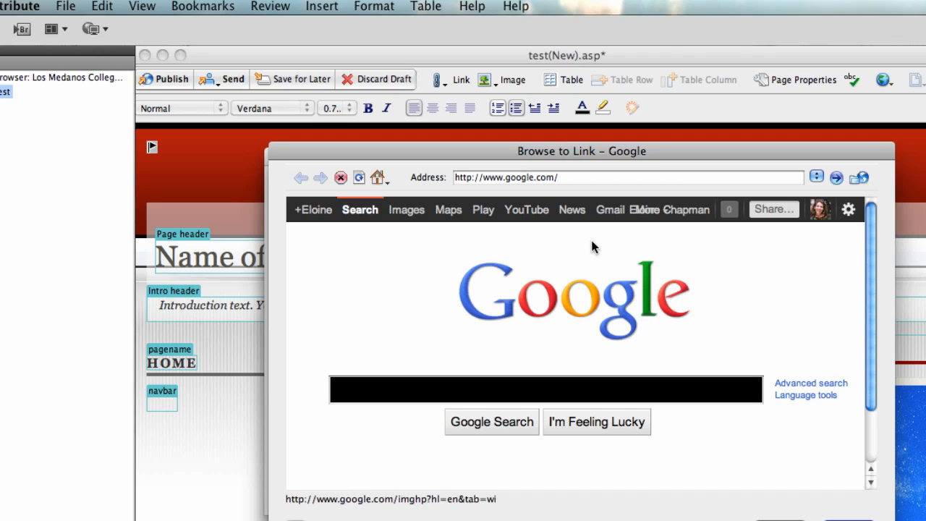
mouse_move(591, 239)
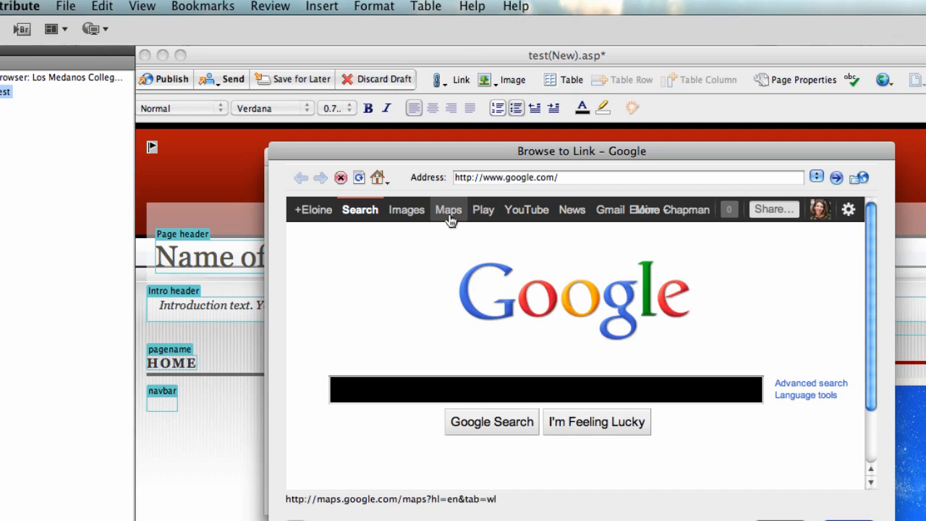
left_click(449, 209)
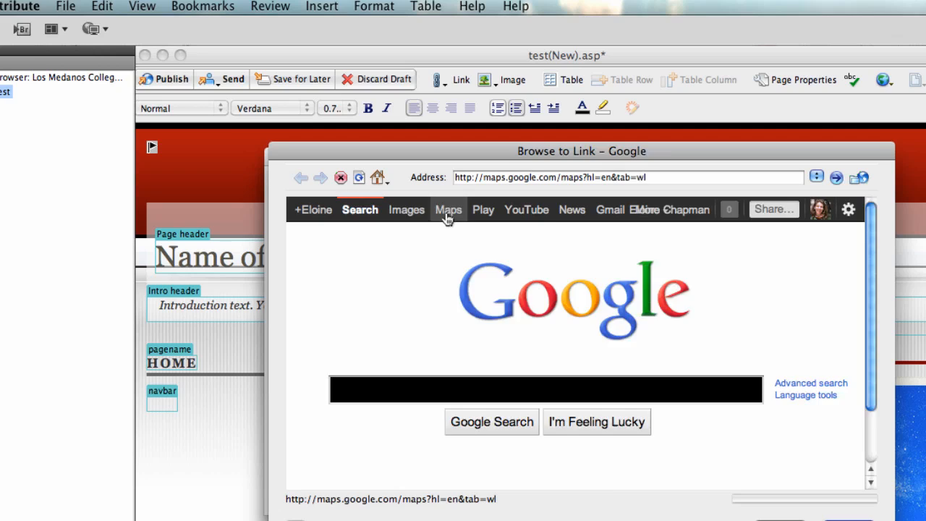
left_click(449, 208)
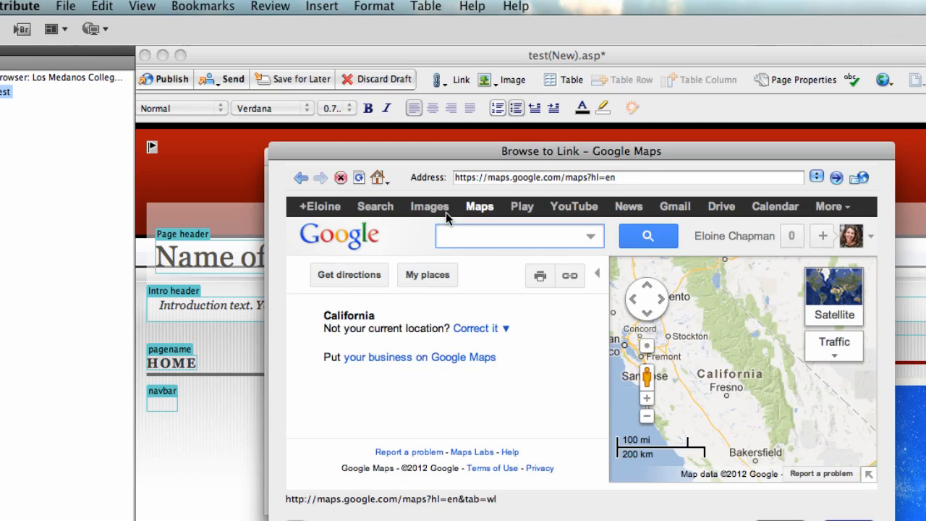
left_click(518, 236)
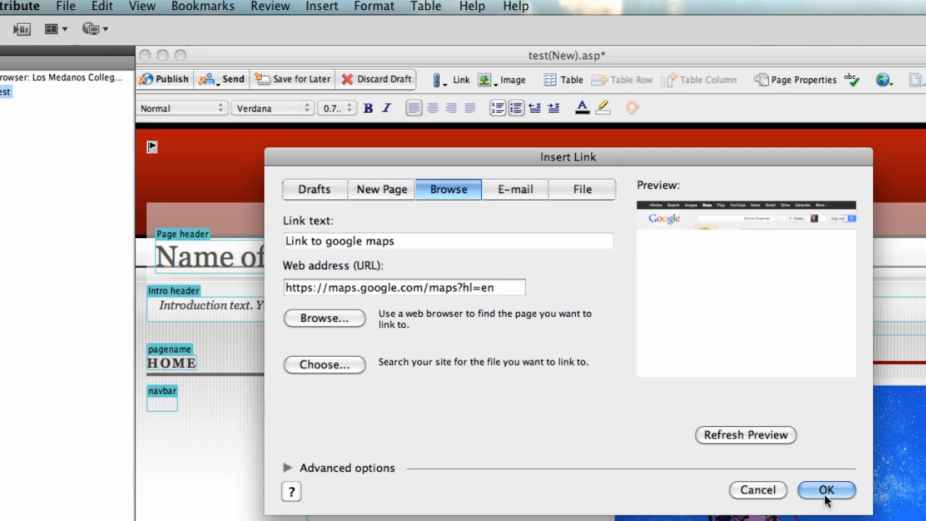
left_click(826, 489)
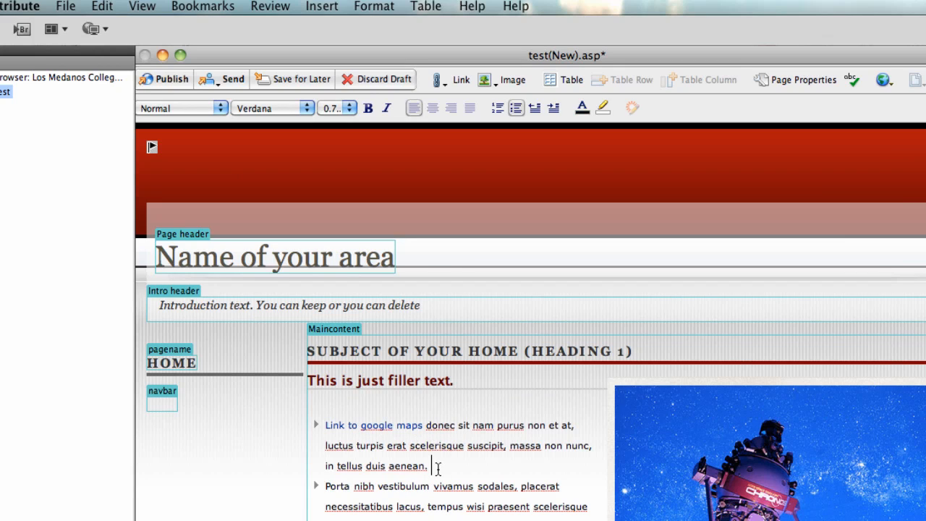
type("htt")
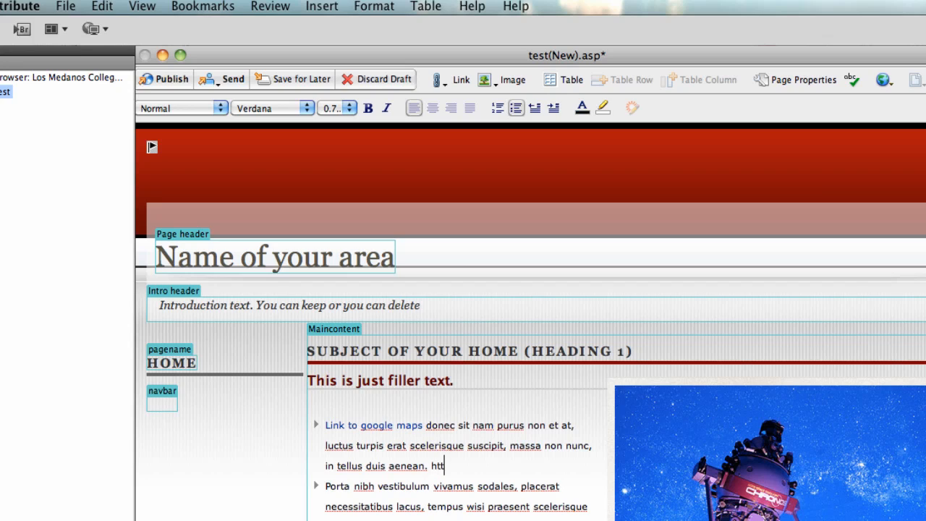
type("tp://googe")
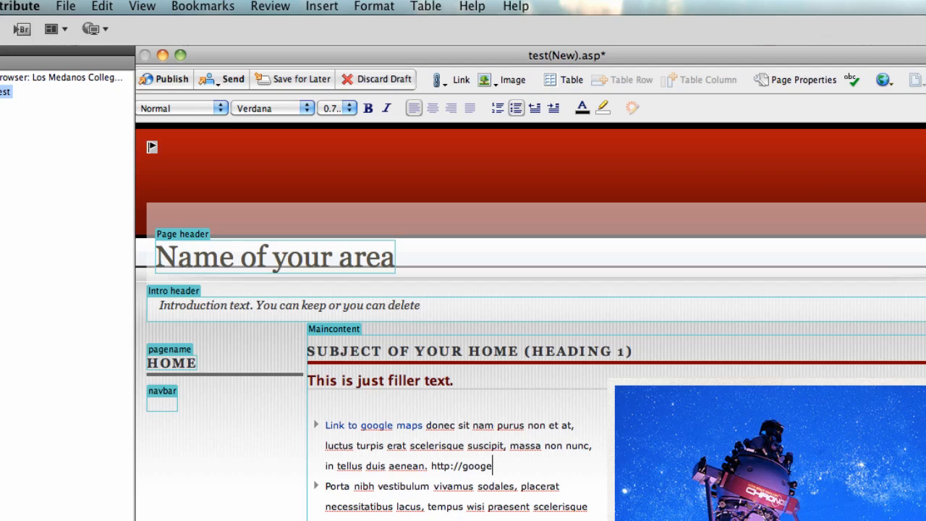
type(".c")
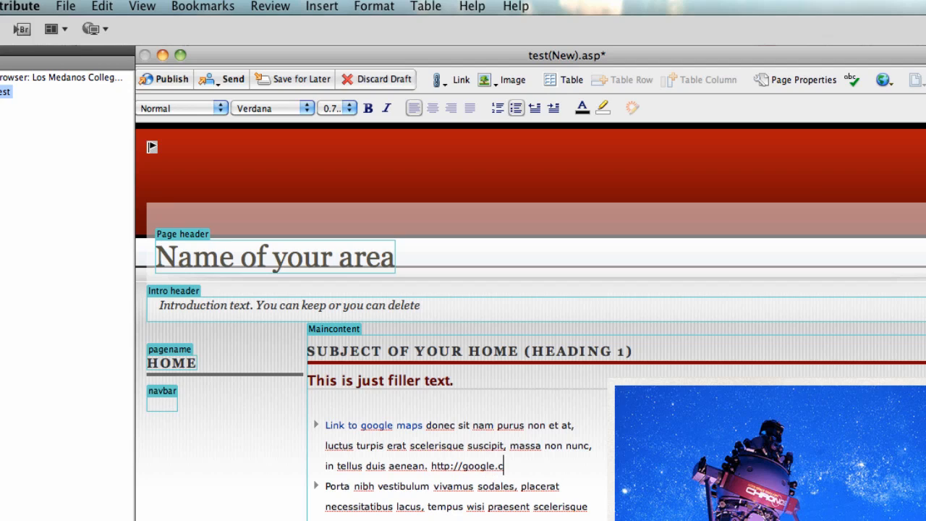
type("om")
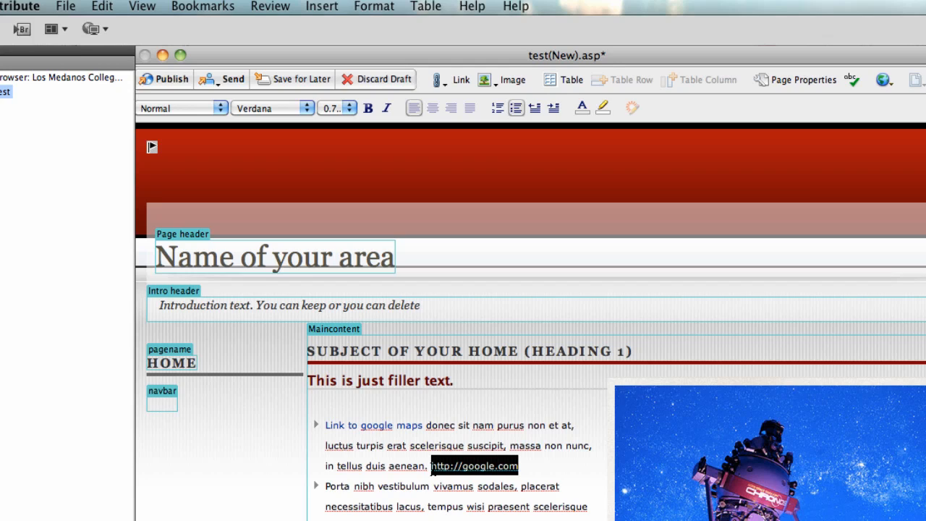
mouse_move(512, 471)
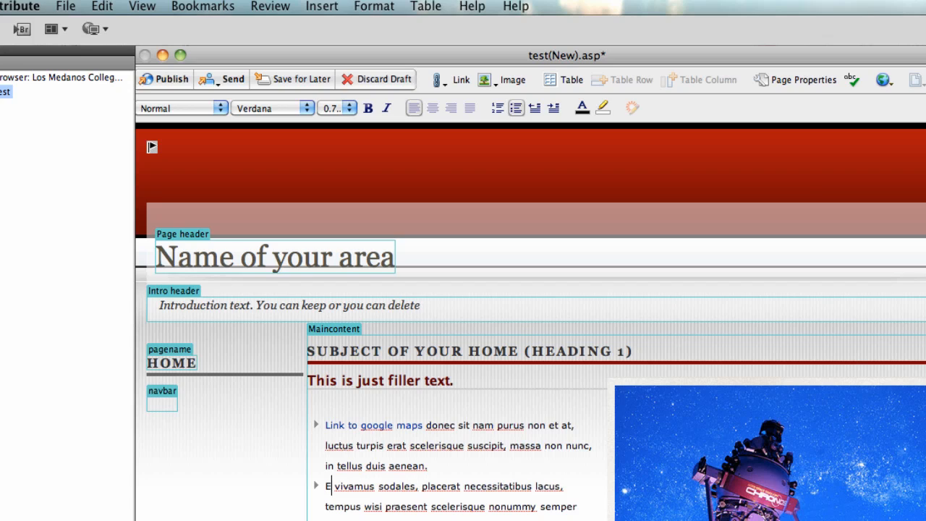
- Write 'Email for more information' at the start of the second bullet
type("mail")
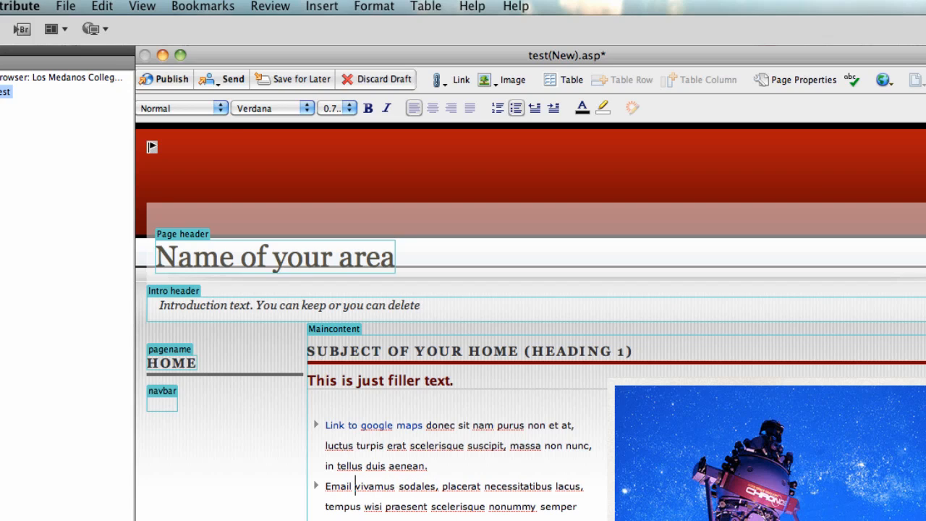
type("for more")
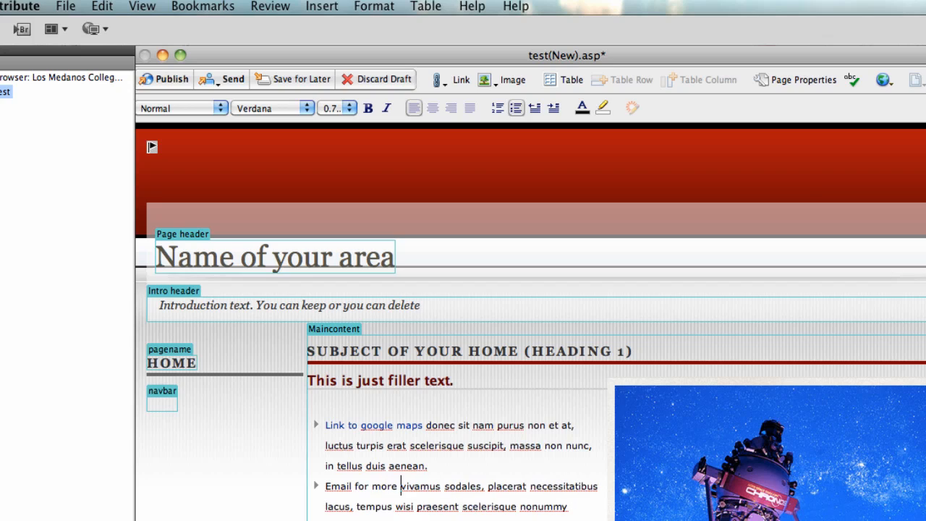
type("information")
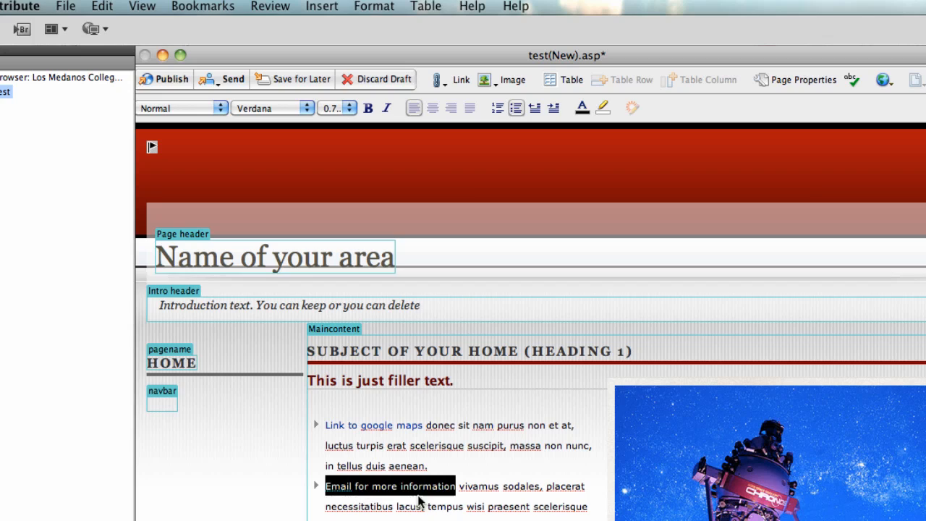
left_click(453, 79)
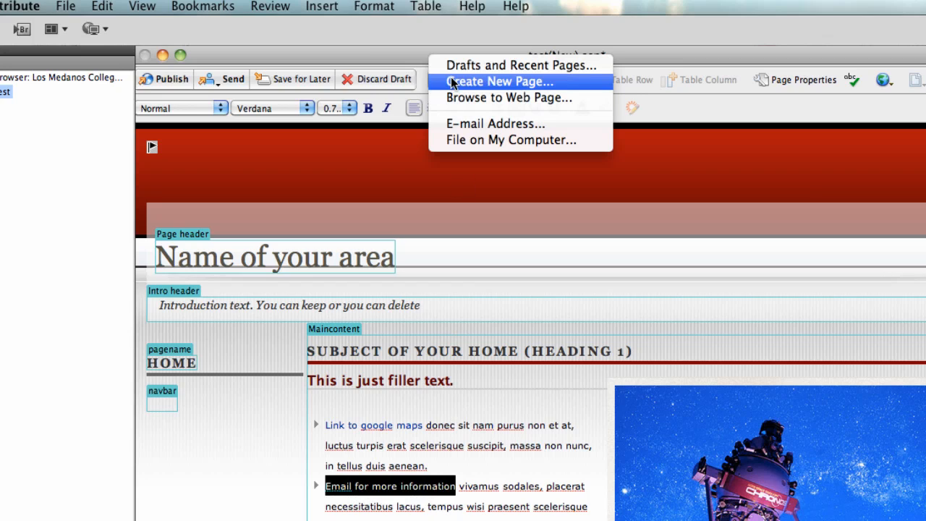
mouse_move(495, 125)
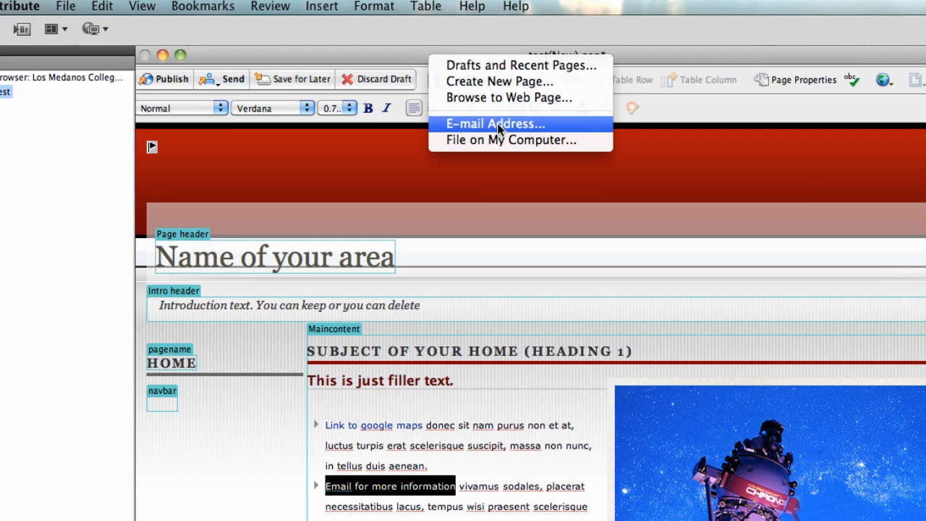
left_click(495, 123)
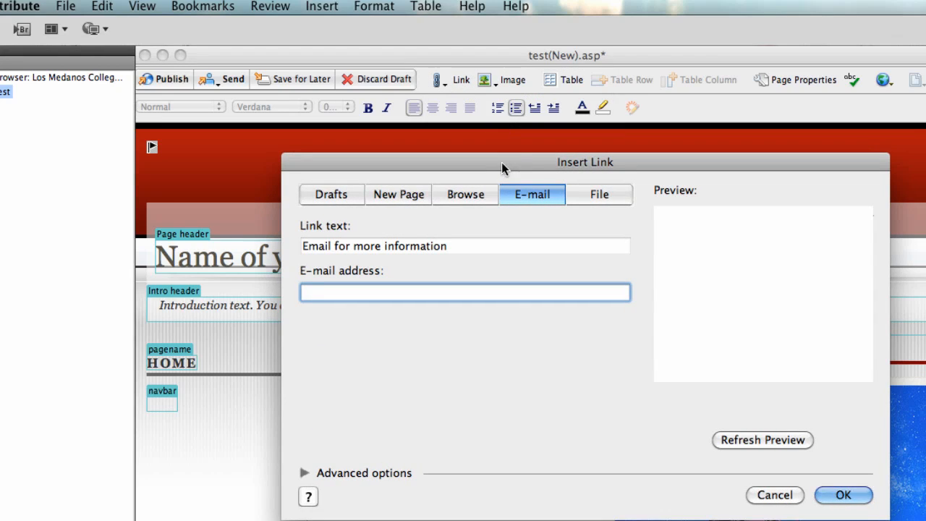
mouse_move(532, 200)
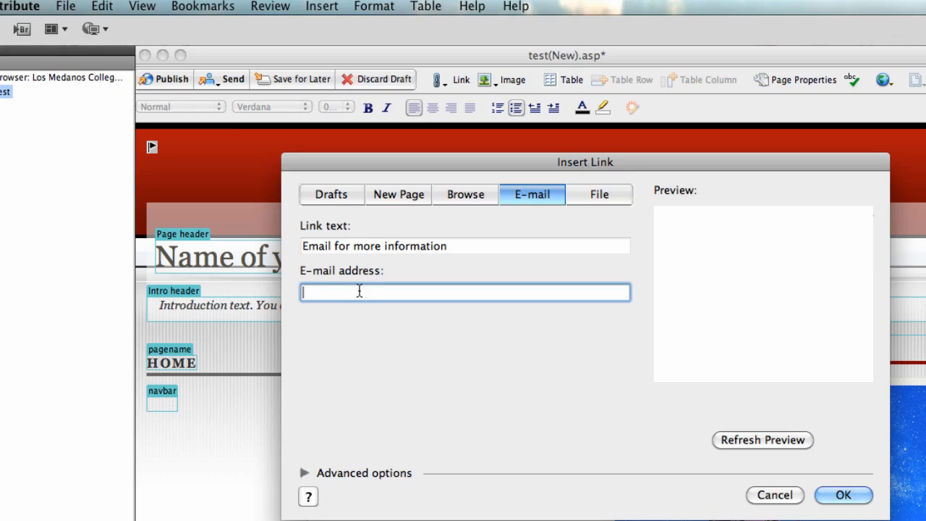
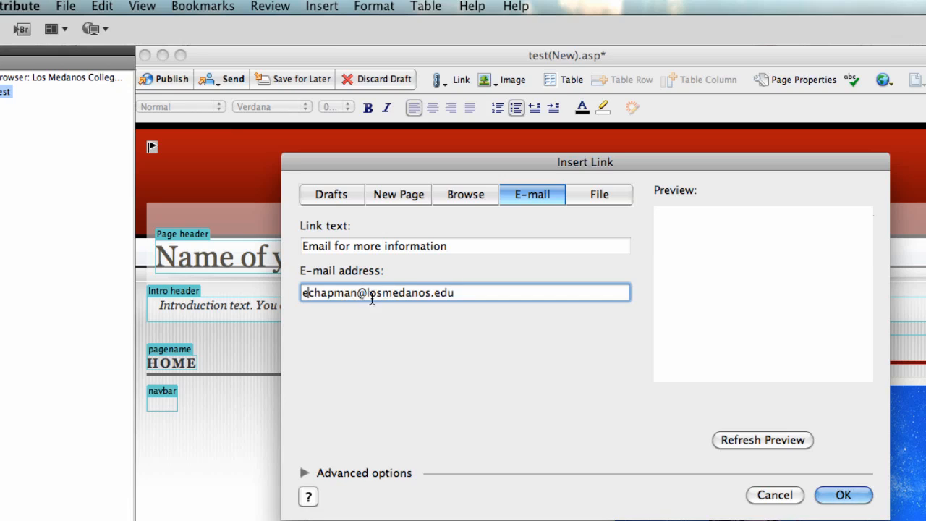
mouse_move(463, 298)
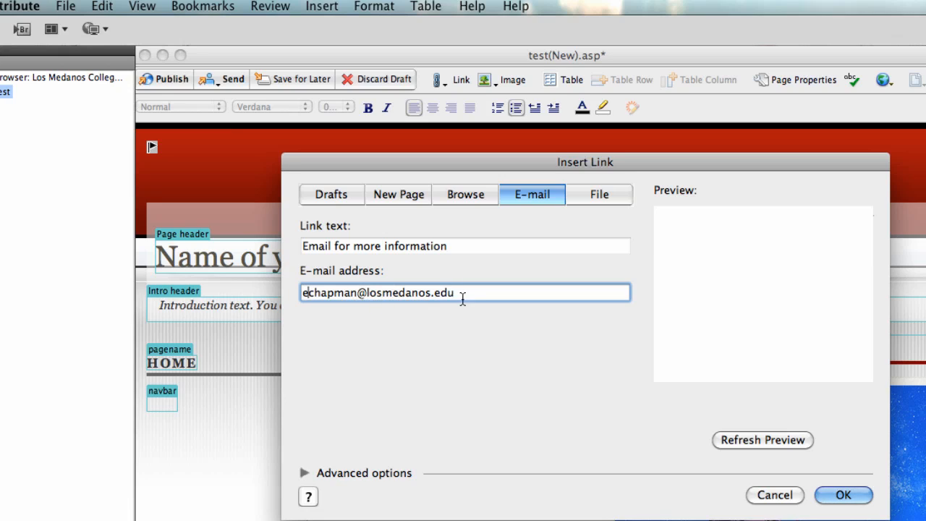
mouse_move(396, 306)
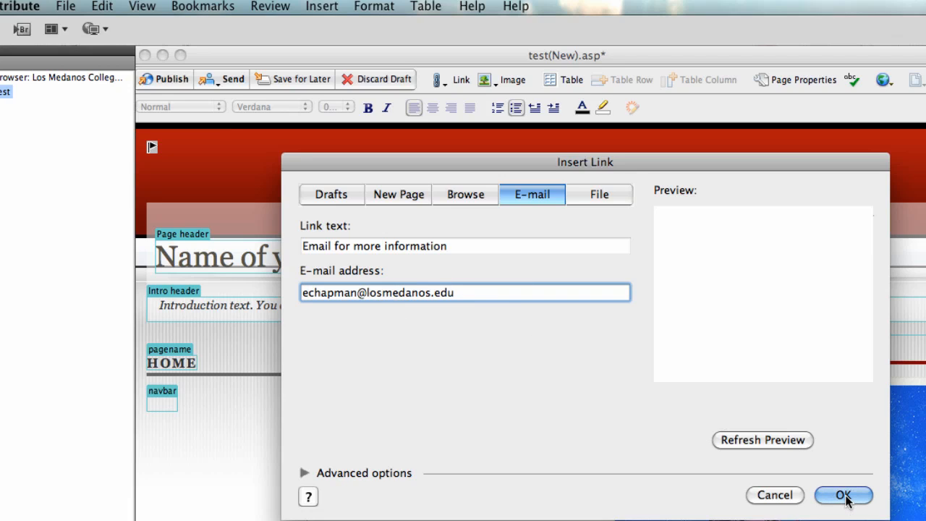
left_click(842, 495)
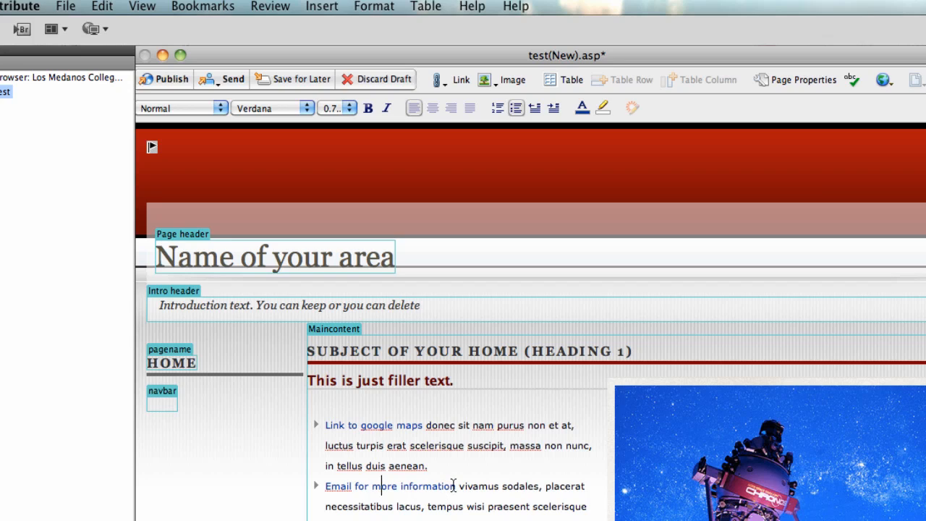
- Select the star projector image and show the Link menu's destination types for it
double_click(376, 426)
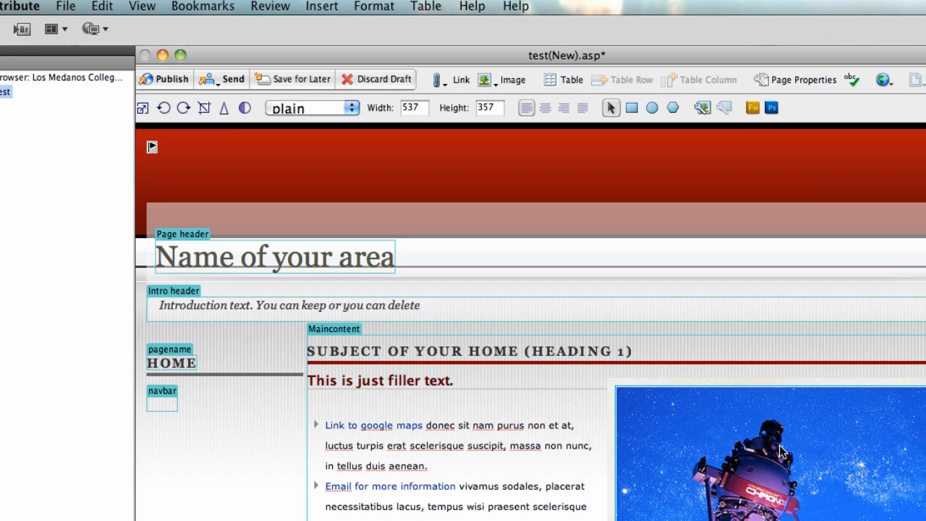
mouse_move(769, 465)
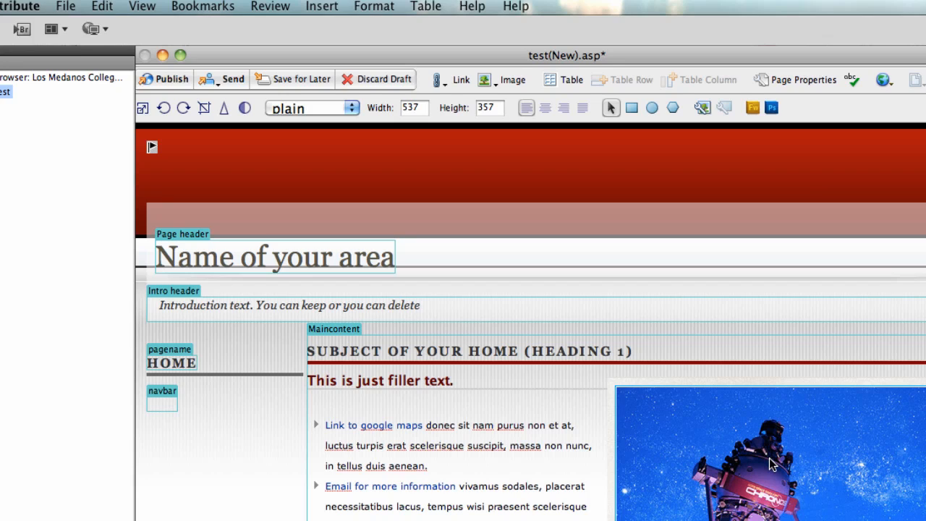
mouse_move(660, 459)
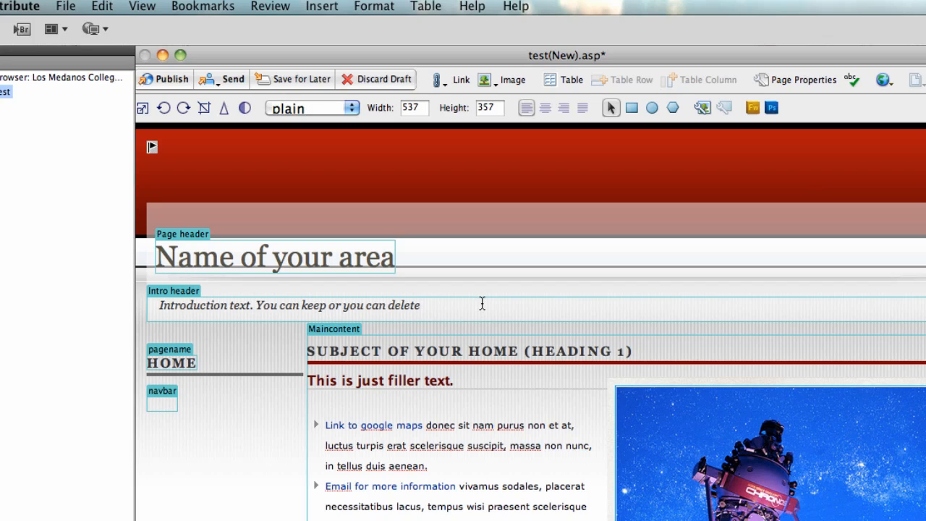
left_click(454, 80)
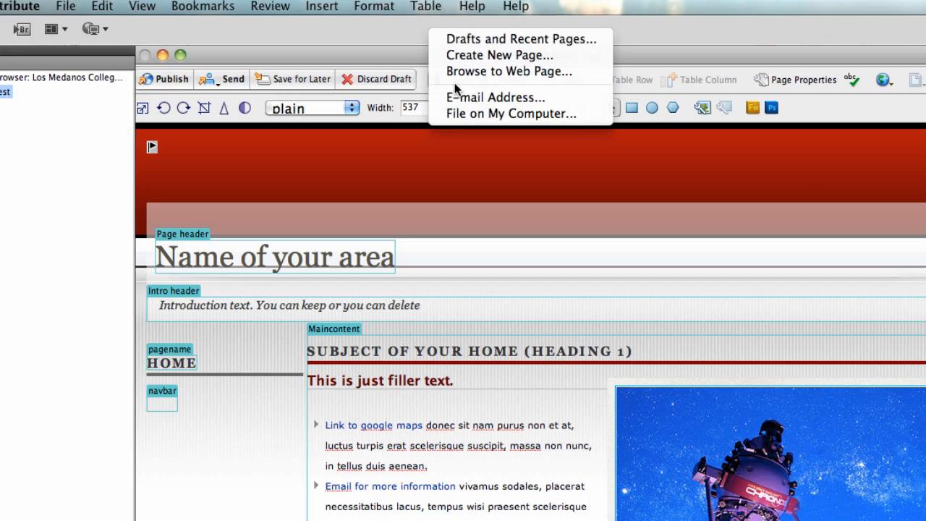
left_click(509, 70)
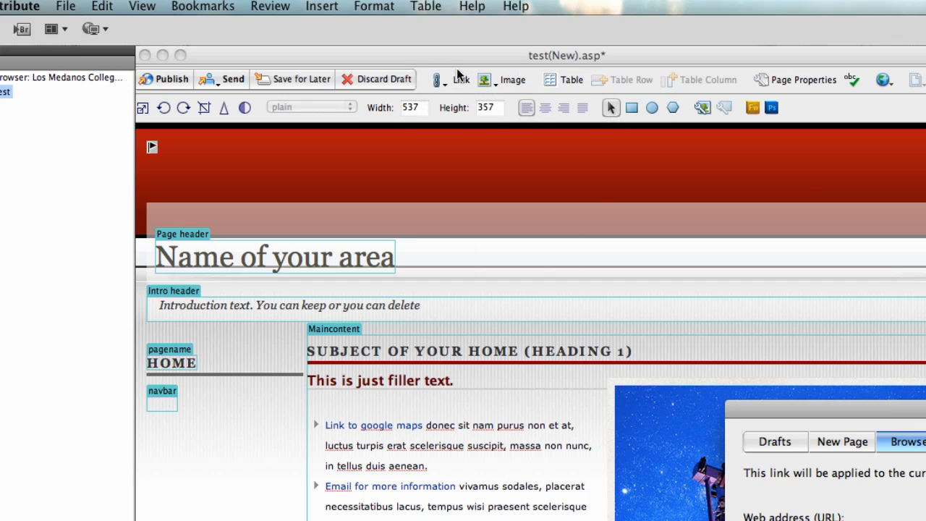
left_click(460, 79)
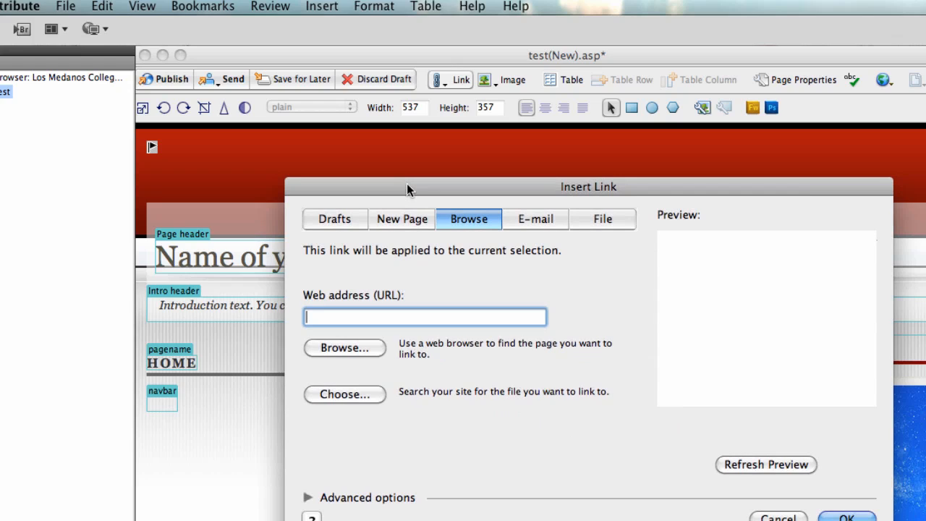
type("www.")
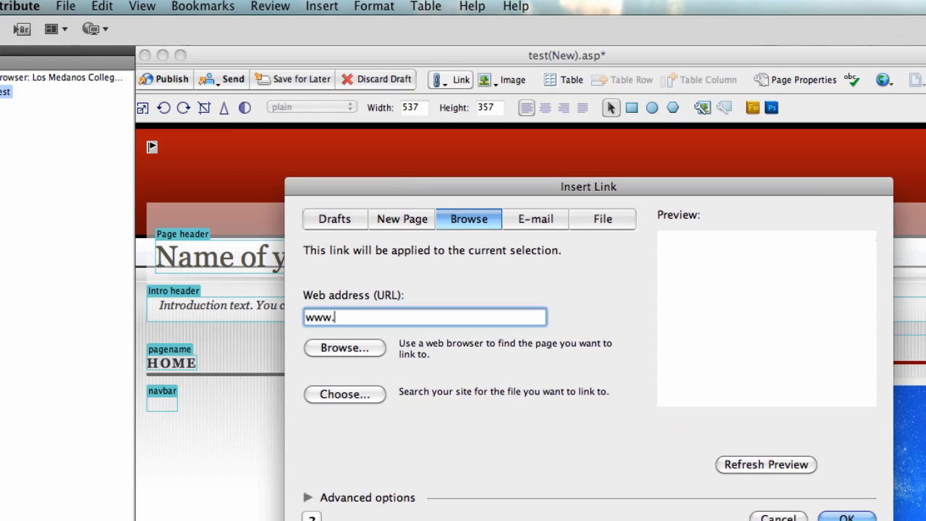
type("losme")
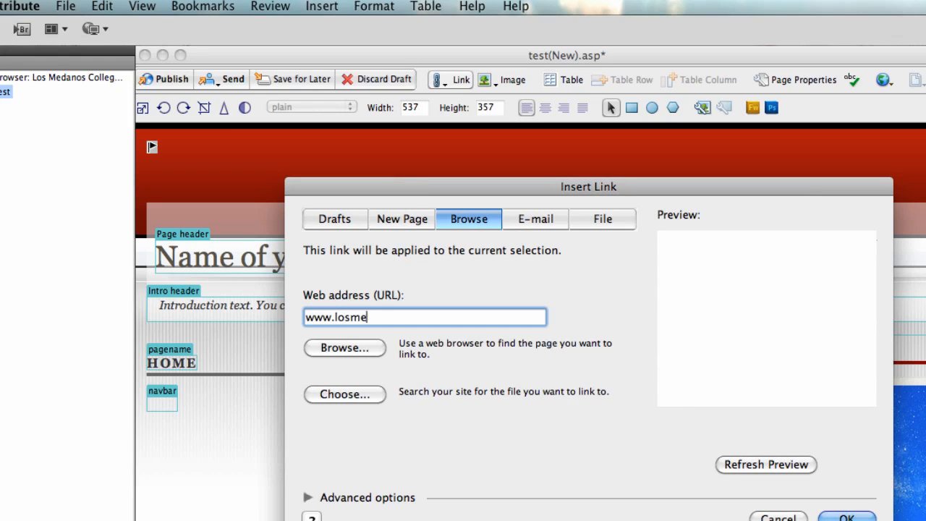
type("dano")
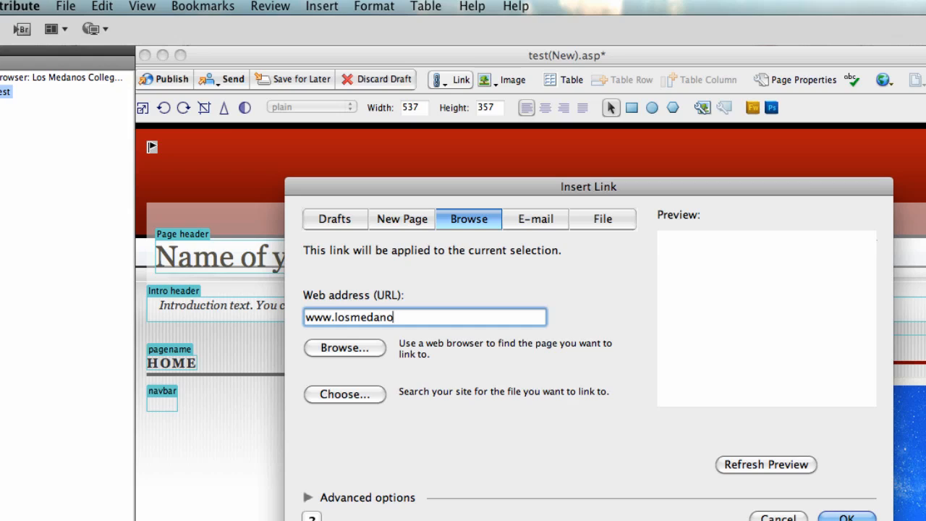
type("s.edu")
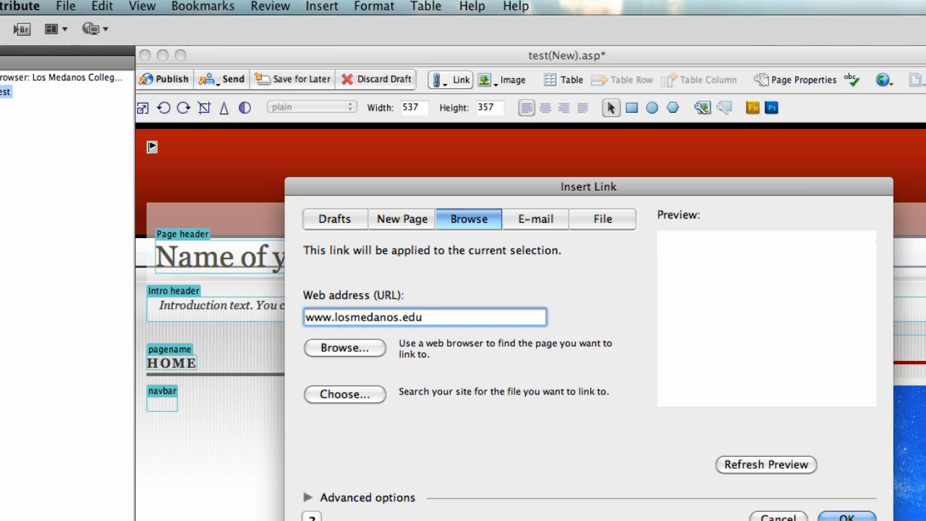
left_click(344, 348)
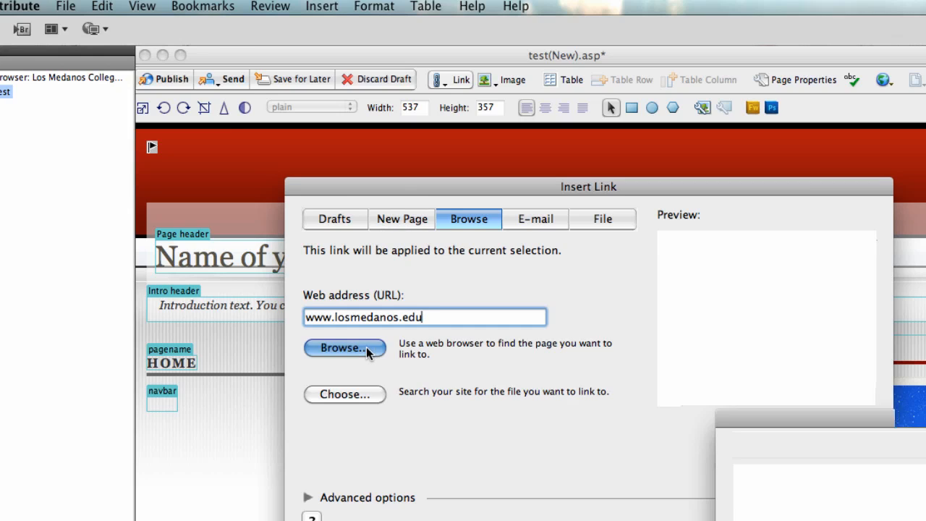
left_click(344, 347)
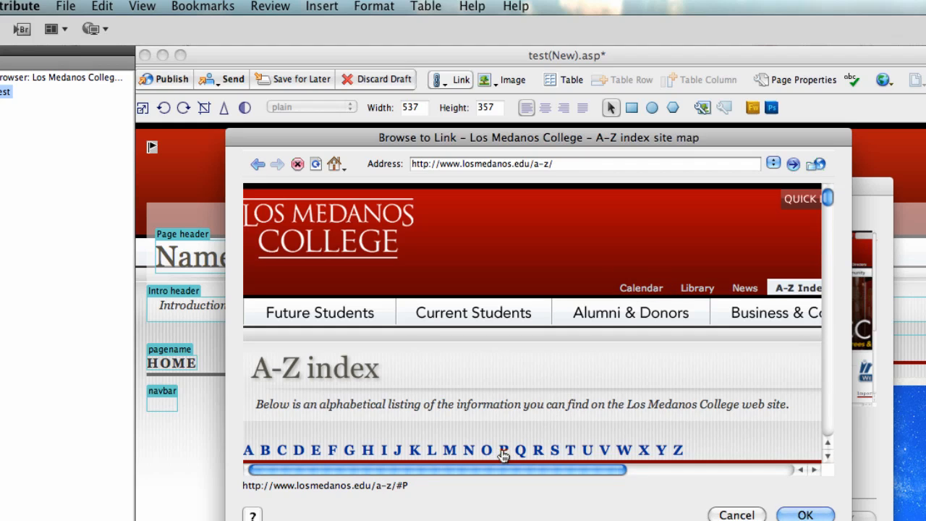
- Pick Planetarium shows under P in the A-Z index as the image's link target
left_click(503, 450)
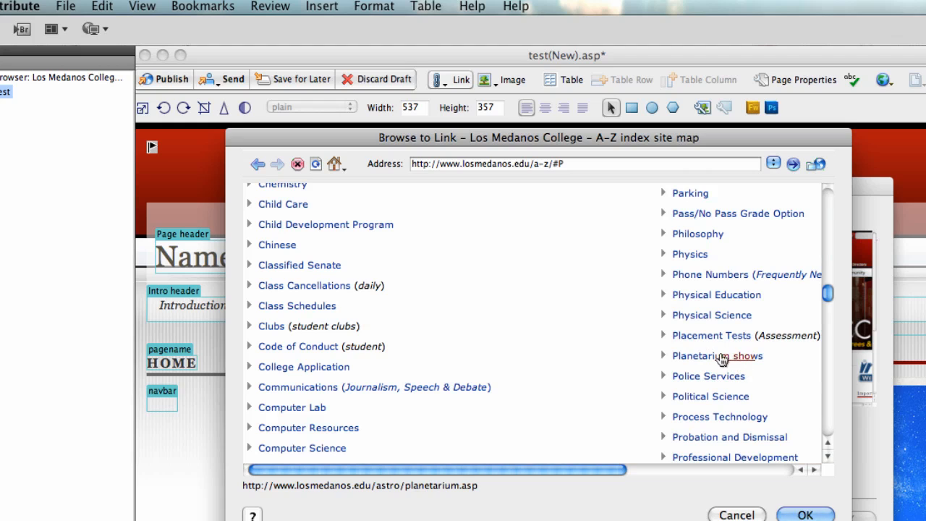
left_click(716, 356)
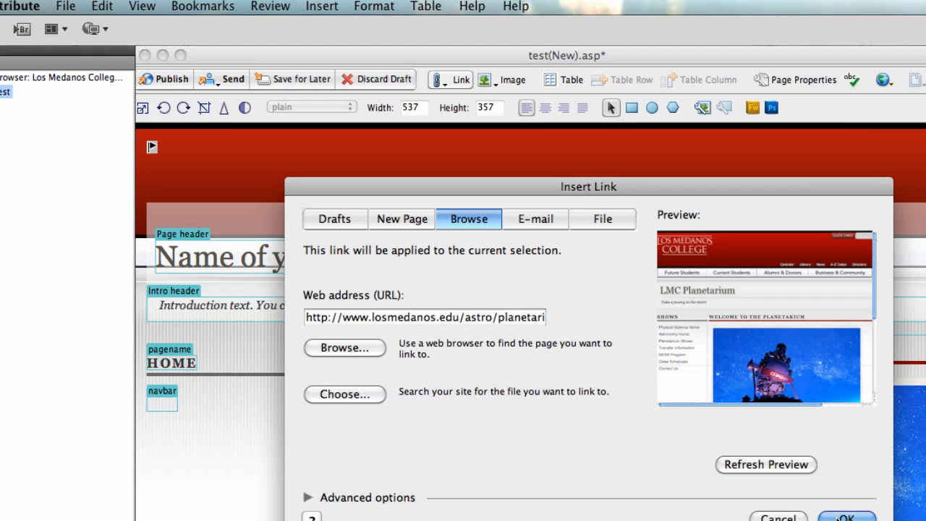
left_click(842, 517)
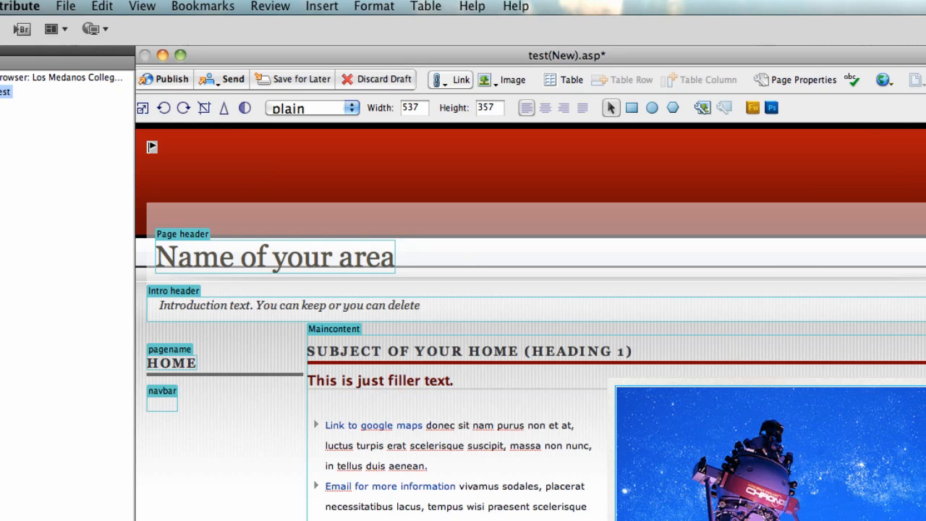
left_click(514, 487)
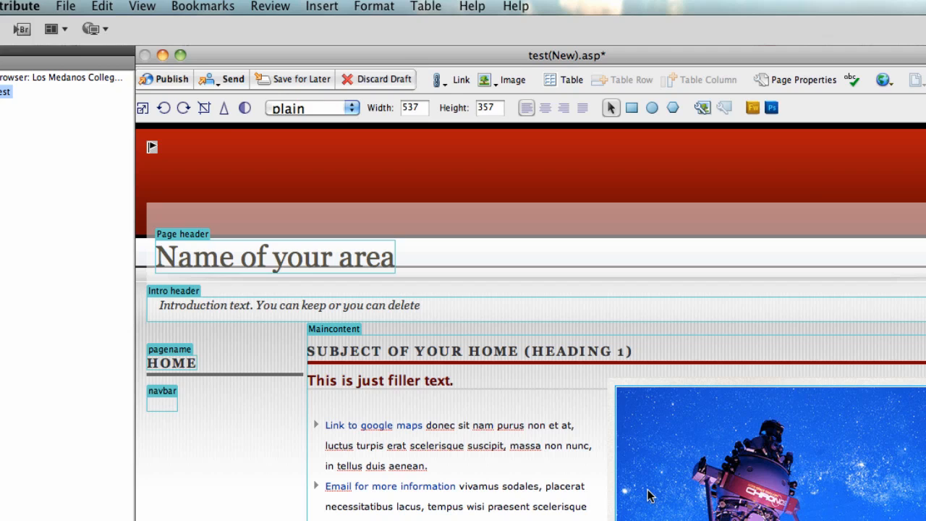
scroll("down", 3)
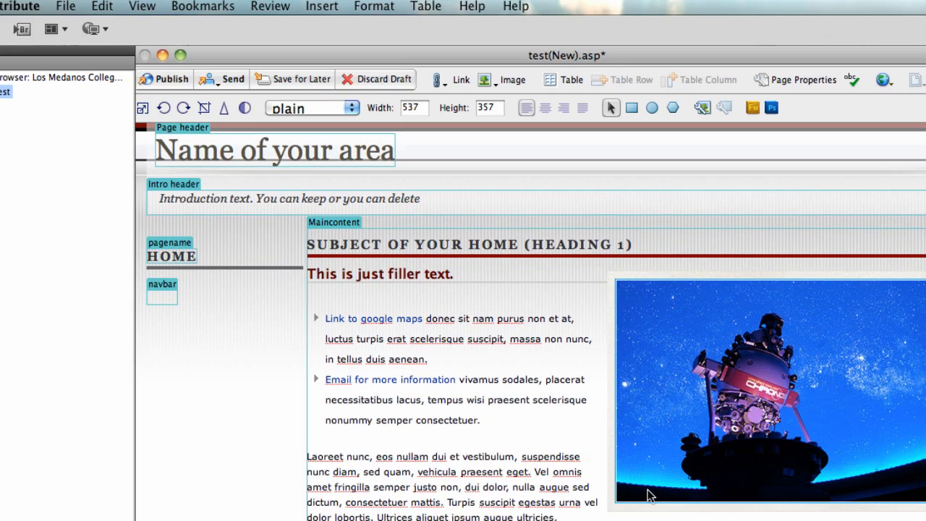
mouse_move(822, 424)
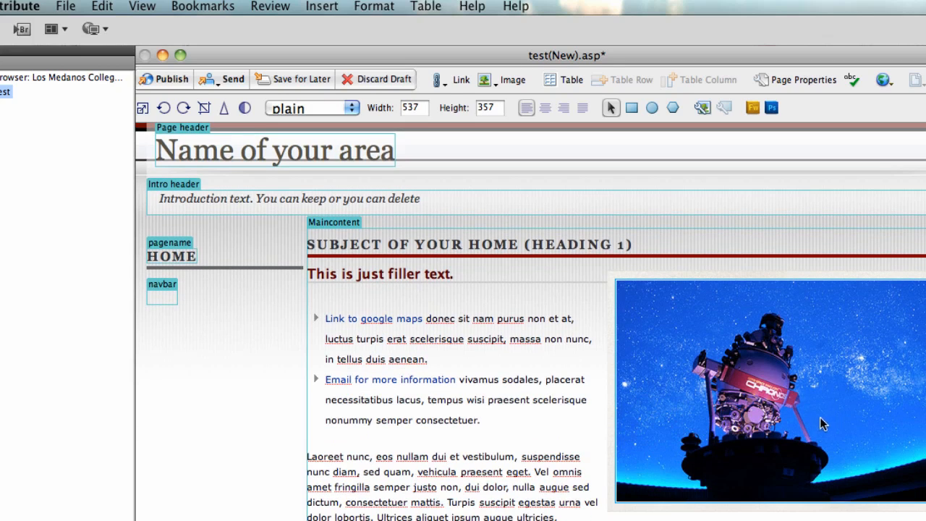
mouse_move(805, 433)
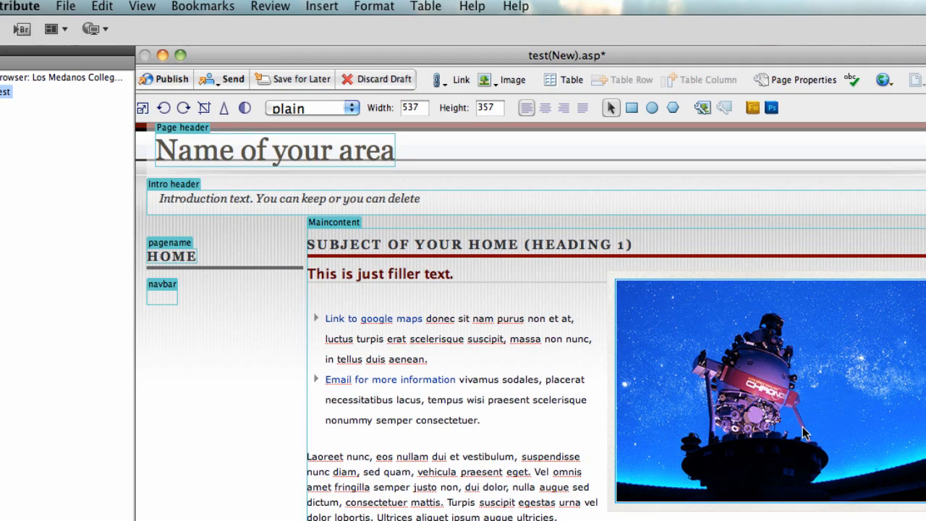
mouse_move(848, 492)
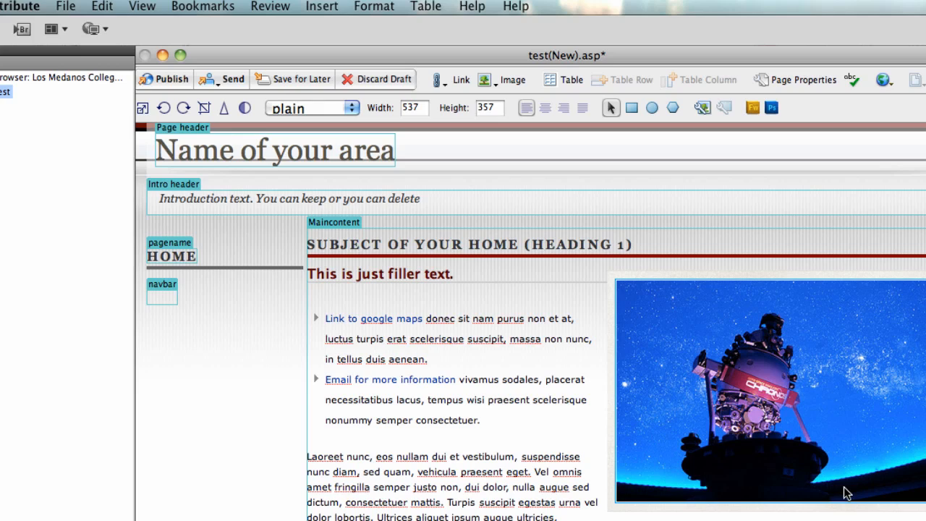
mouse_move(877, 472)
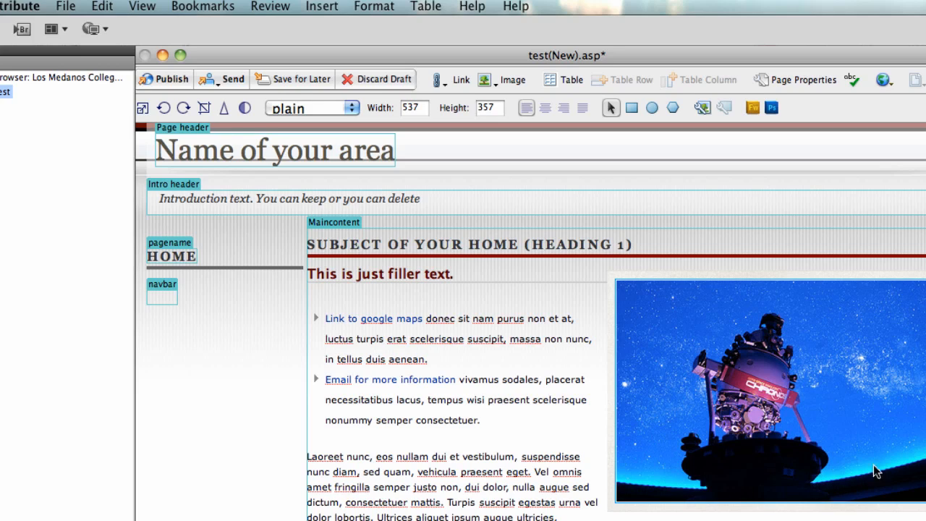
mouse_move(660, 469)
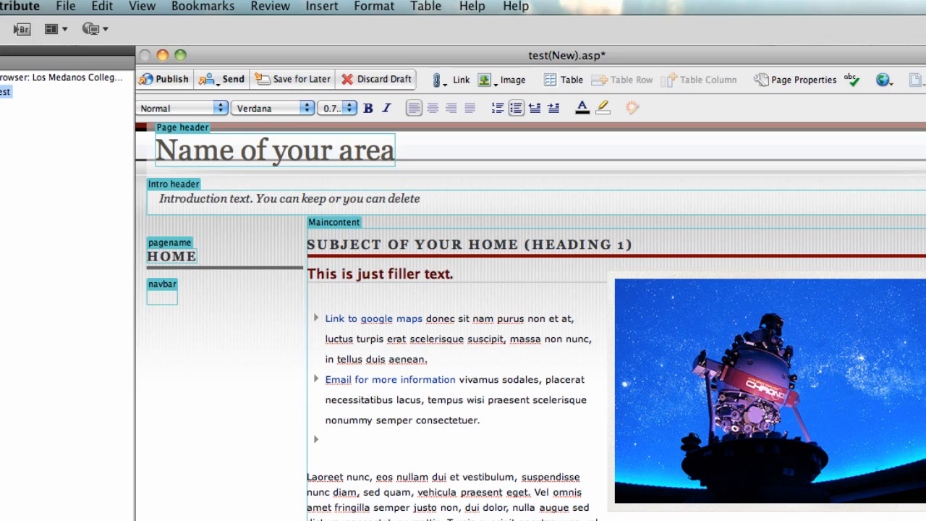
- Write the third bullet as Application, retype it as Download flyer, and begin linking it
type("Appl")
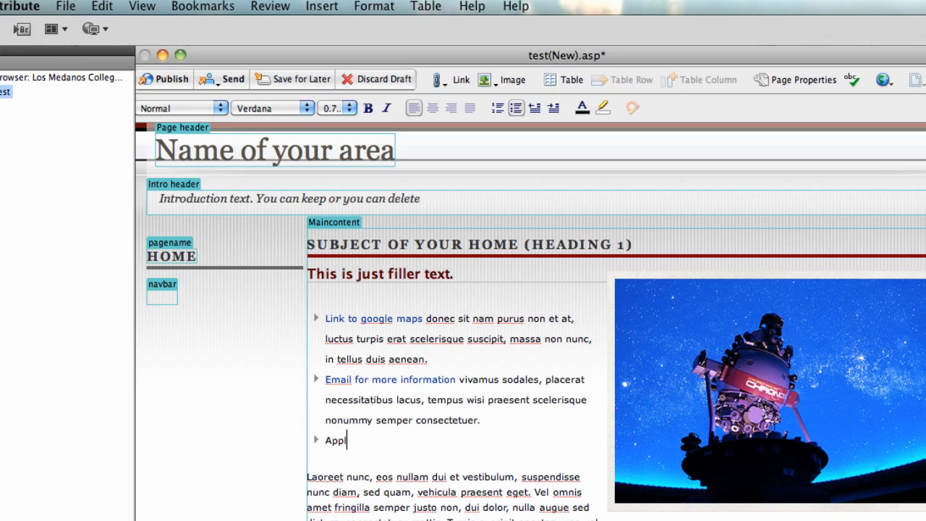
type("ication")
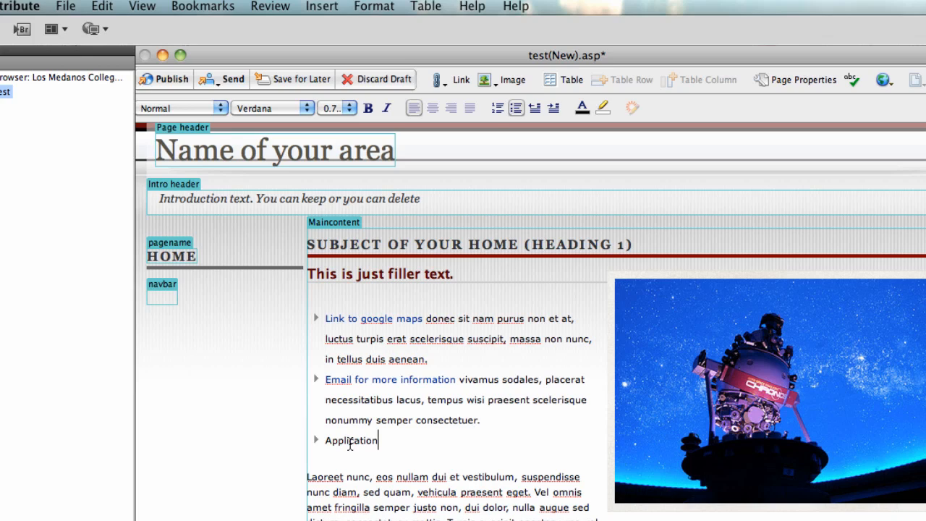
double_click(350, 440)
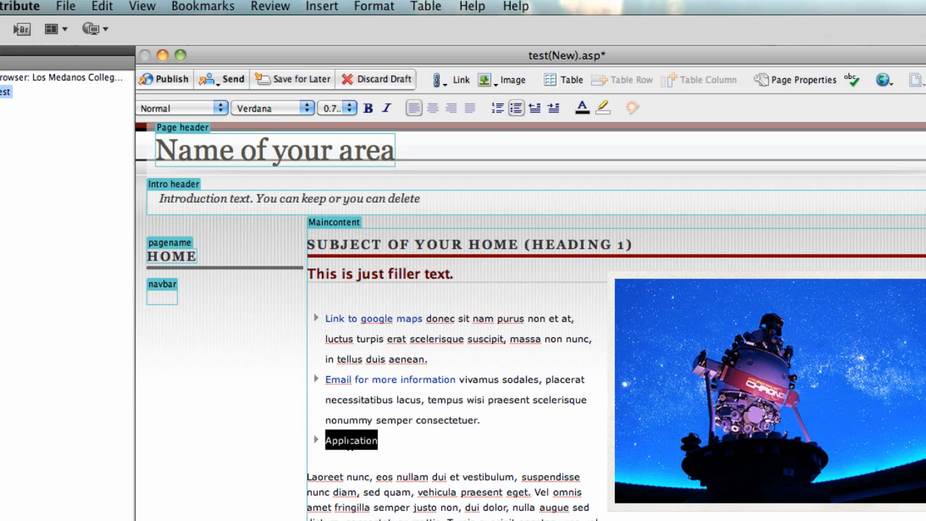
type("Download fl")
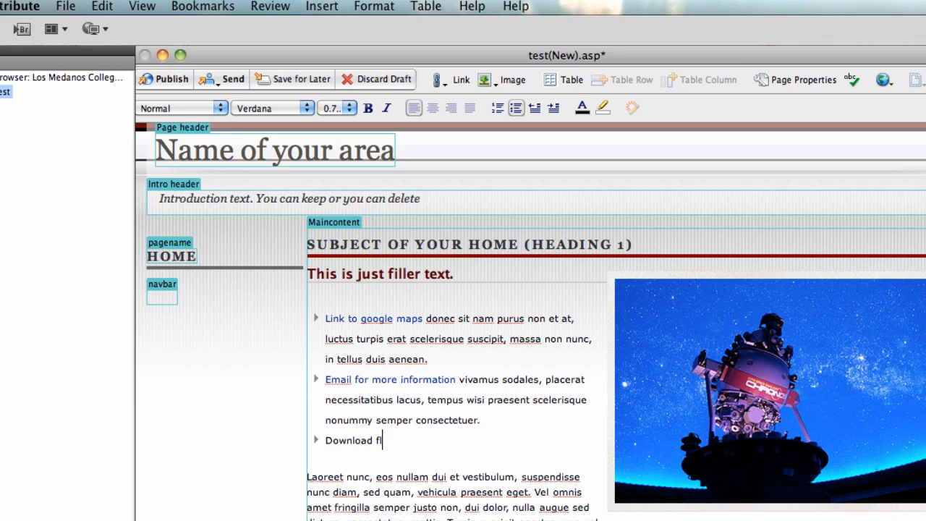
type("yer")
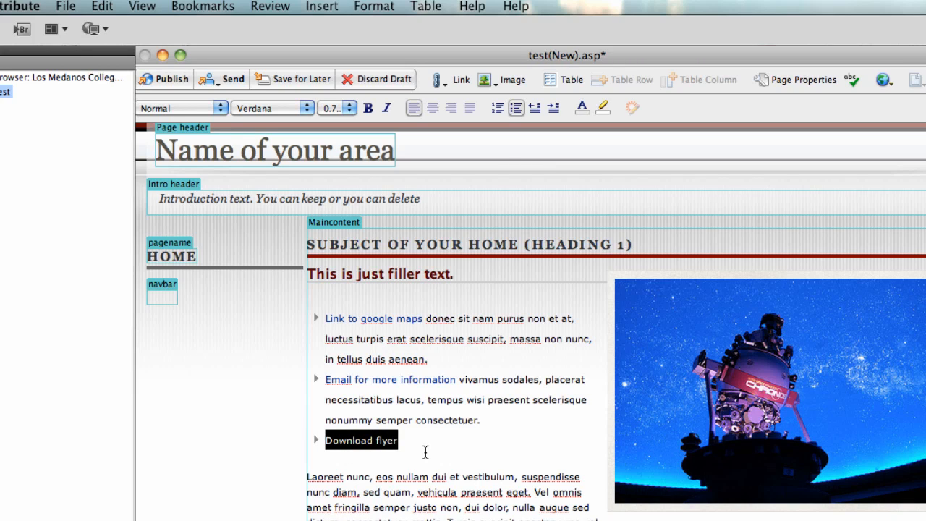
left_click(454, 80)
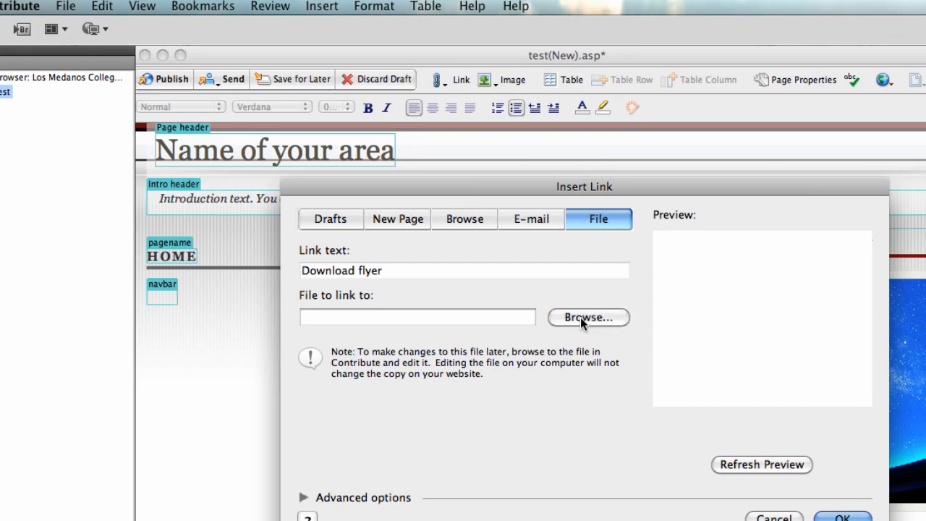
- Choose blank.pdf from the Desktop folder as the file-link target
left_click(588, 317)
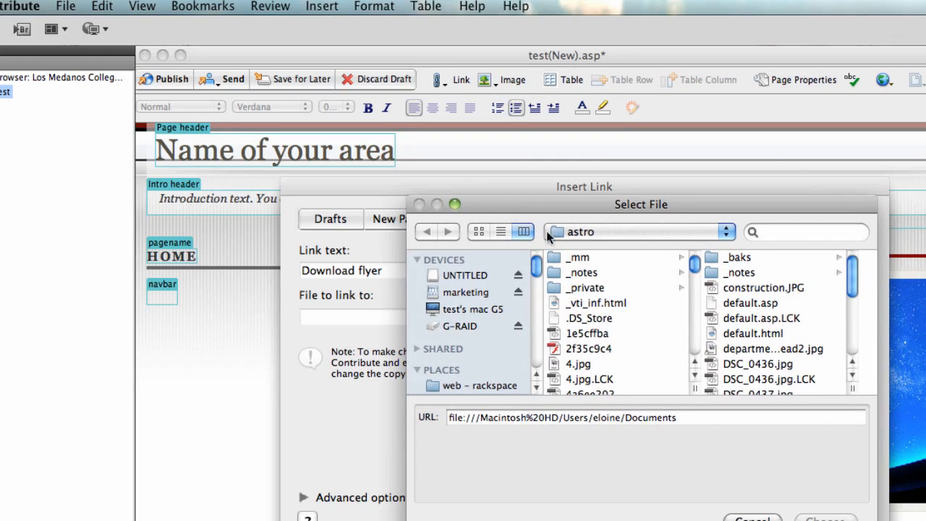
scroll("down", 3)
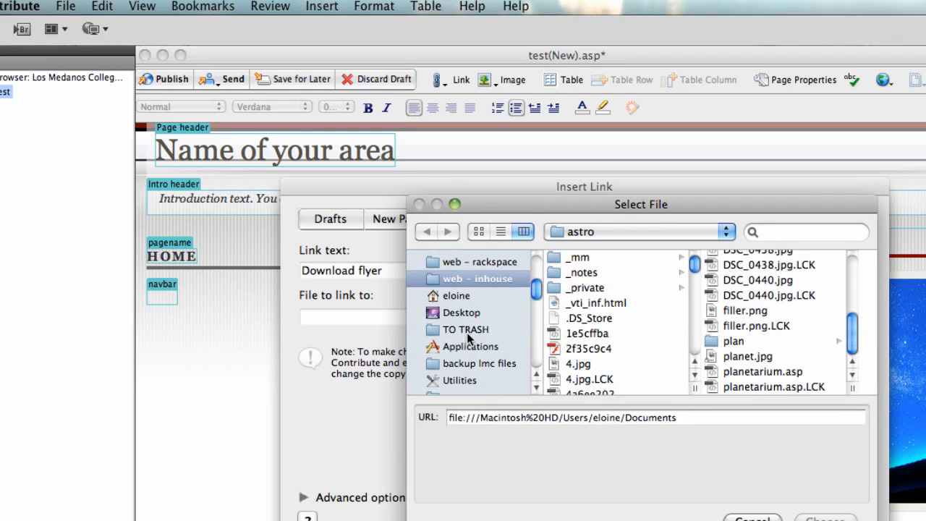
left_click(457, 312)
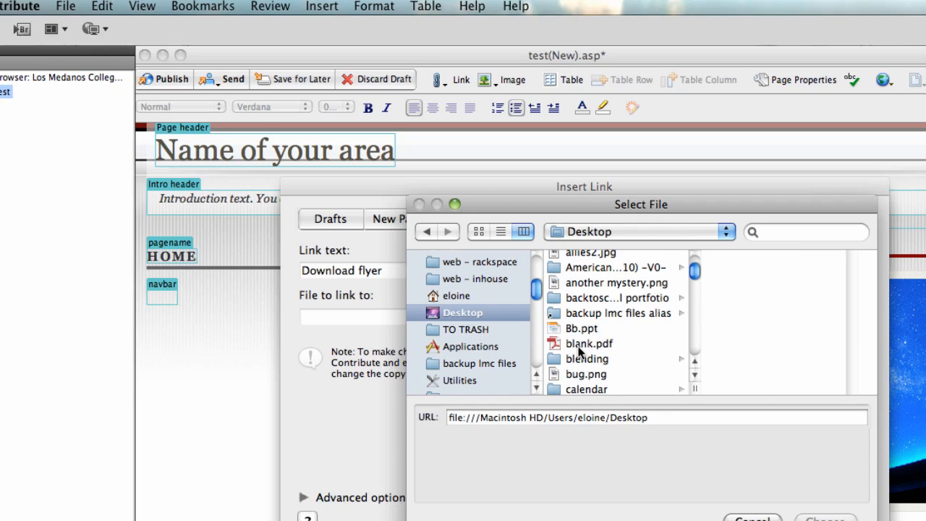
left_click(587, 343)
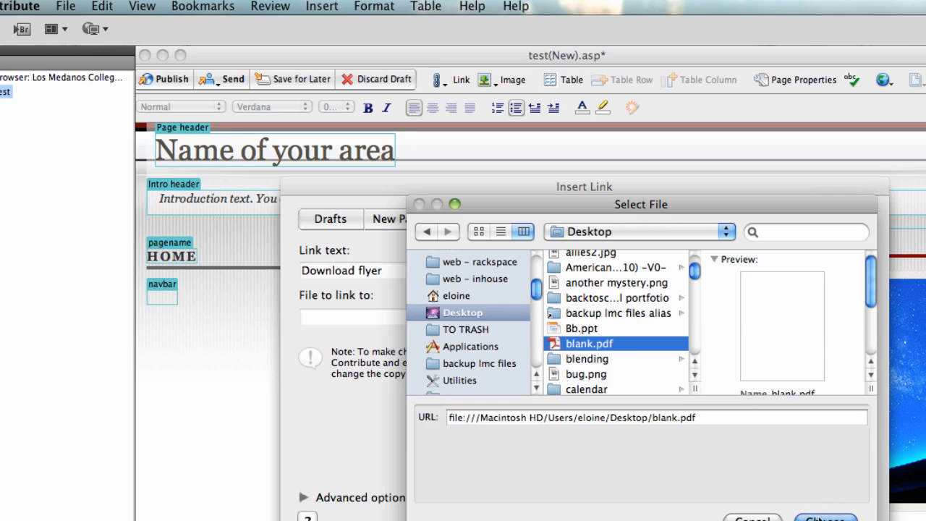
left_click(825, 518)
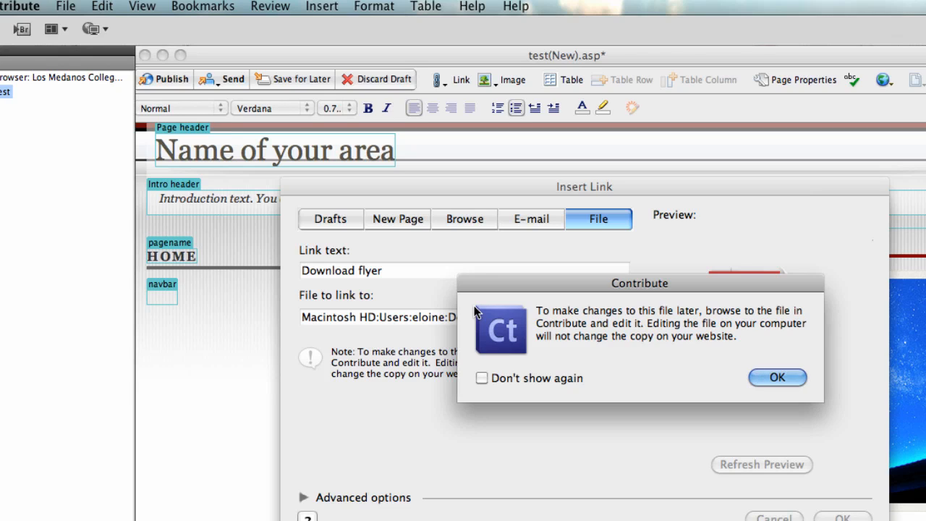
mouse_move(512, 311)
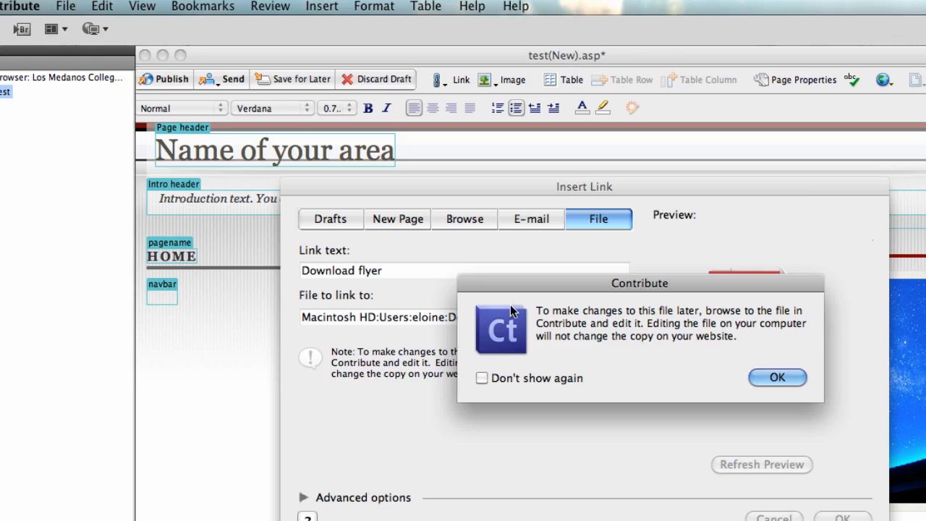
mouse_move(565, 325)
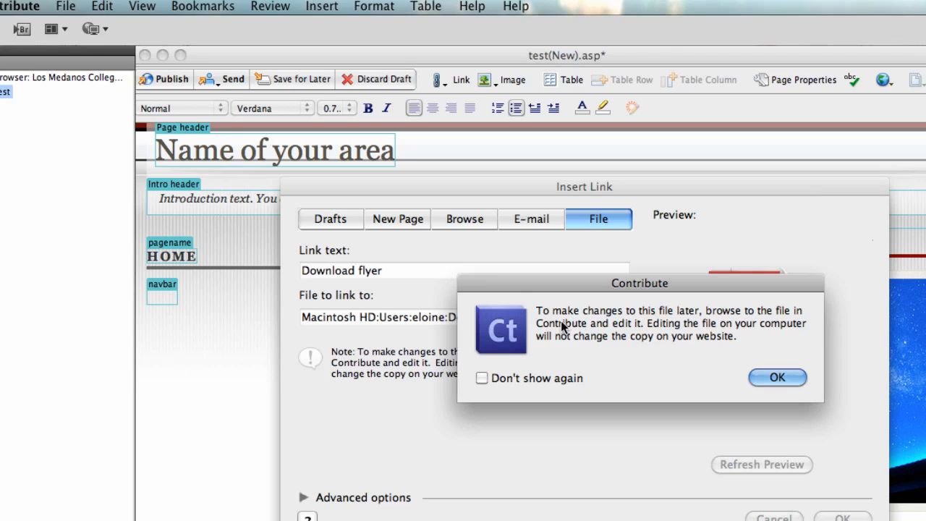
mouse_move(611, 330)
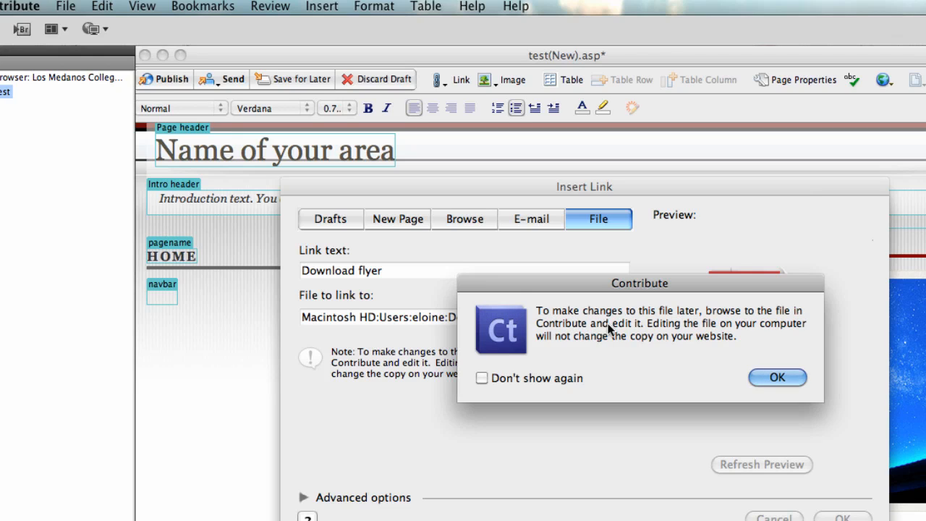
mouse_move(620, 337)
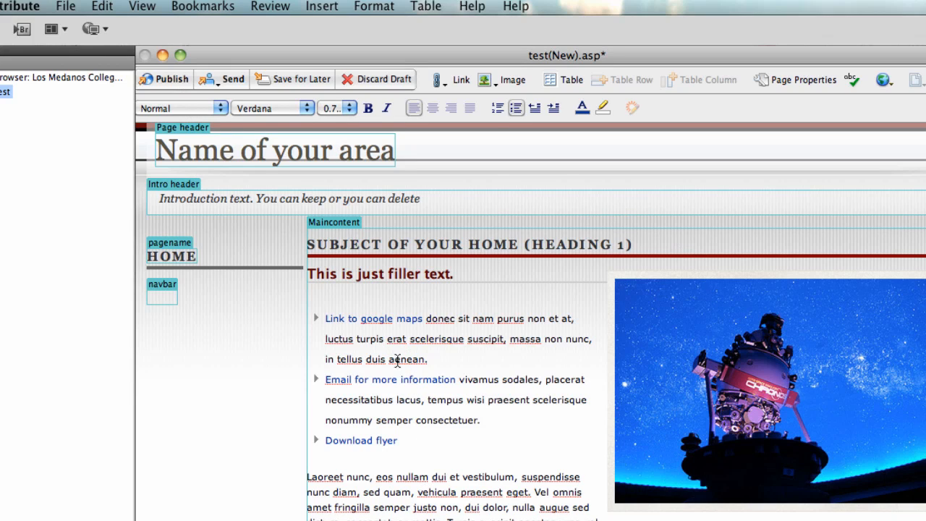
mouse_move(347, 476)
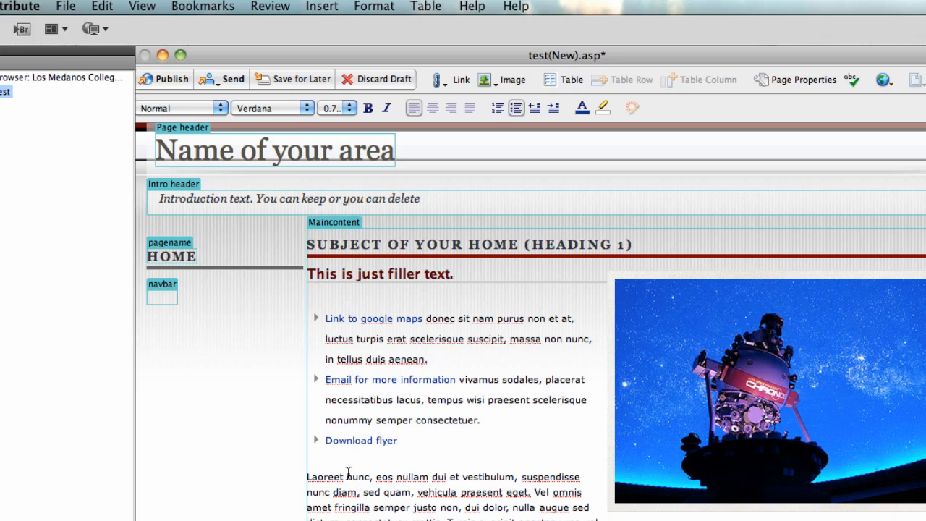
mouse_move(712, 509)
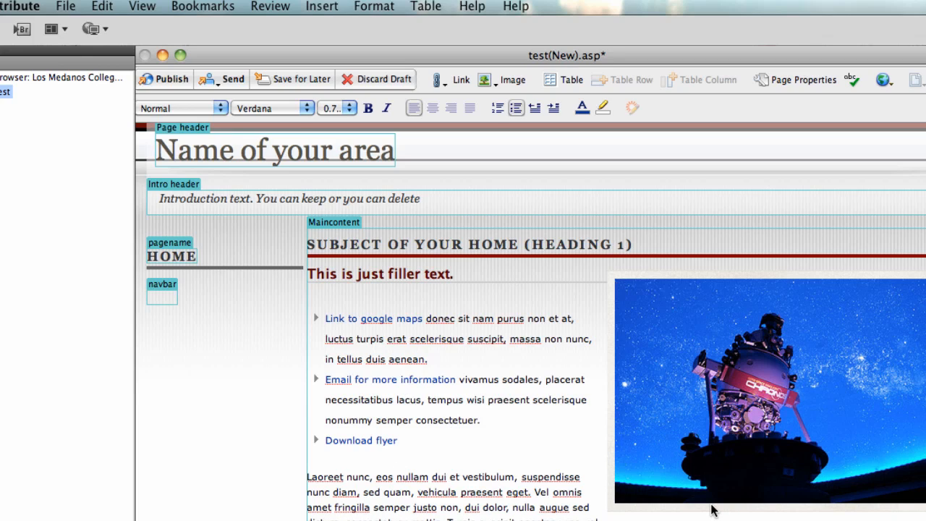
mouse_move(207, 265)
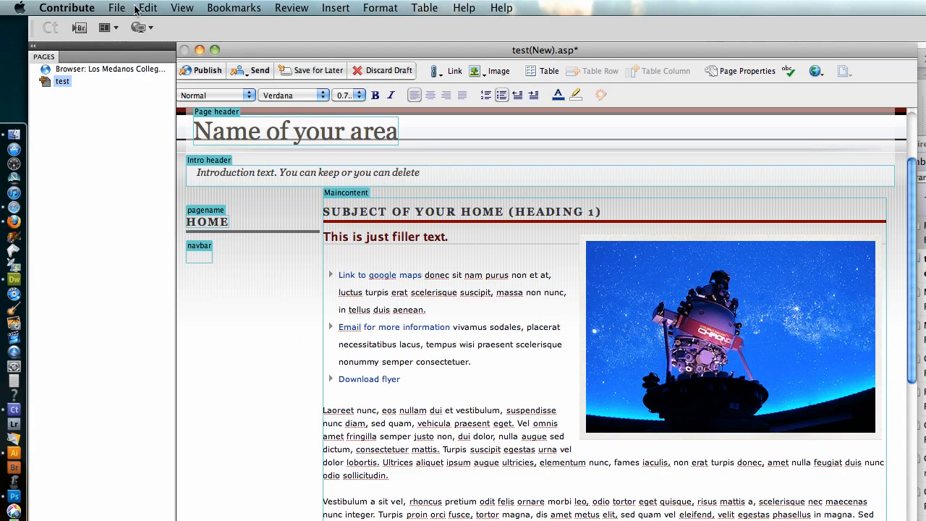
- Preview the test page in the web browser
left_click(115, 7)
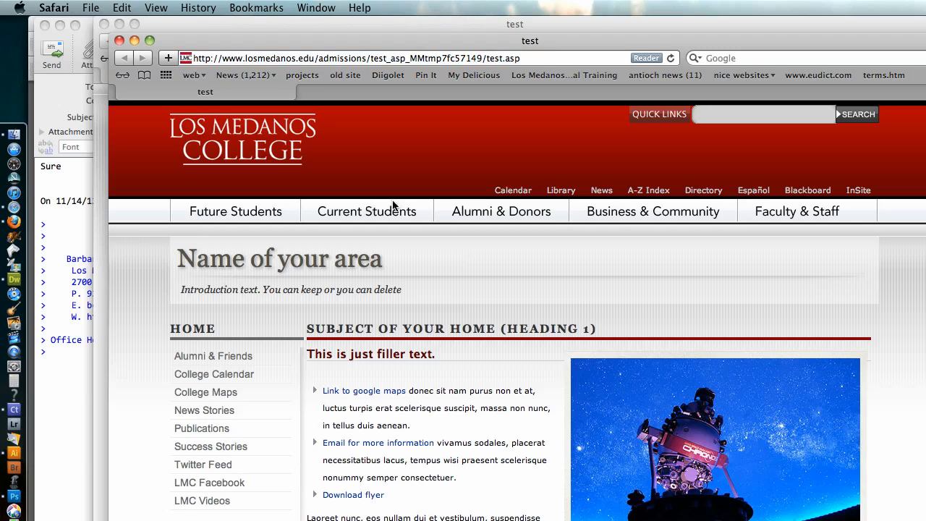
- Scroll the Safari preview to the bullets and follow the Download flyer link to blank.pdf
left_click(354, 58)
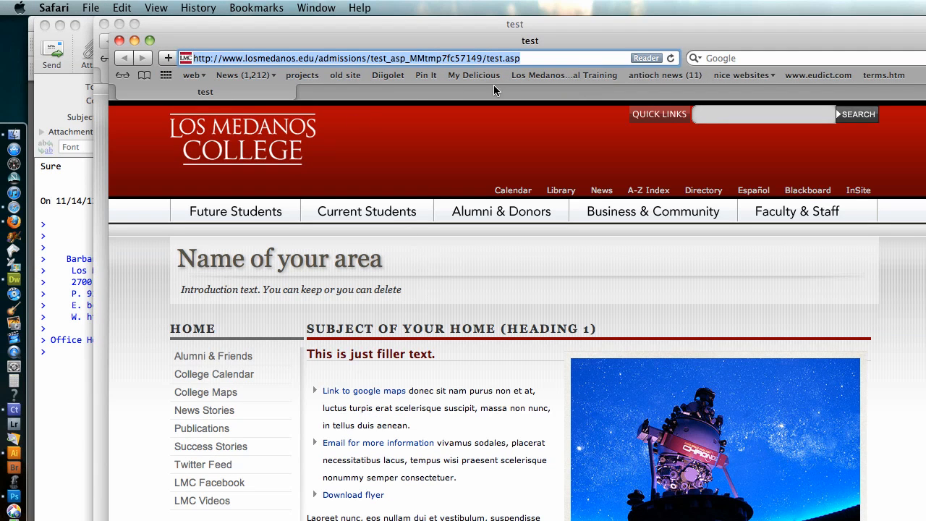
scroll("down", 3)
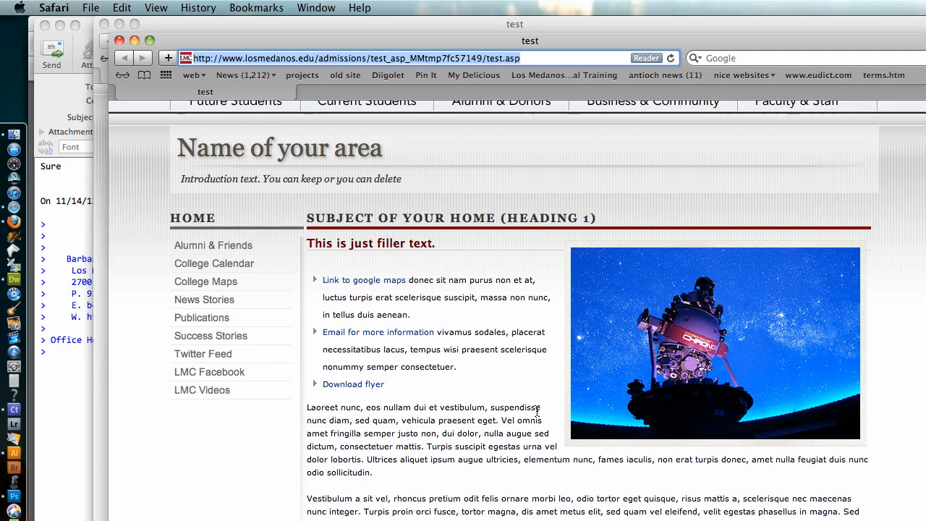
mouse_move(490, 397)
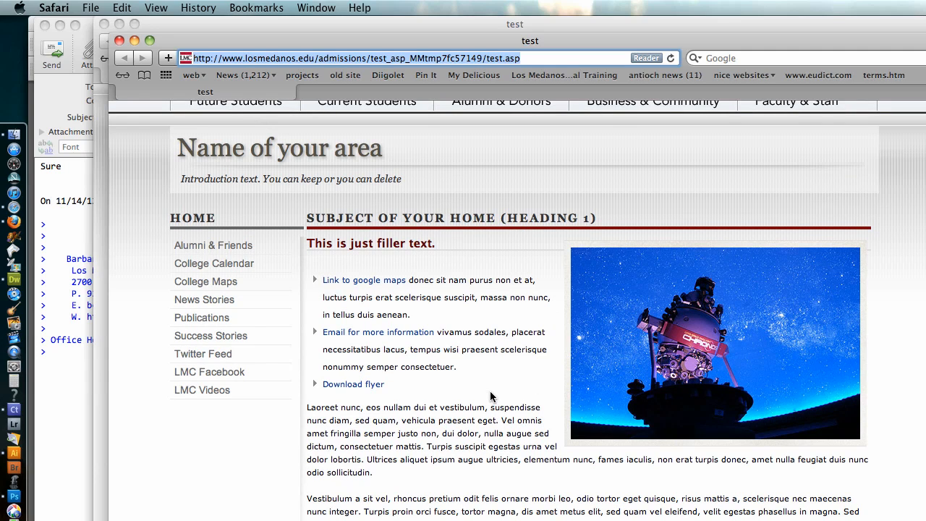
mouse_move(610, 349)
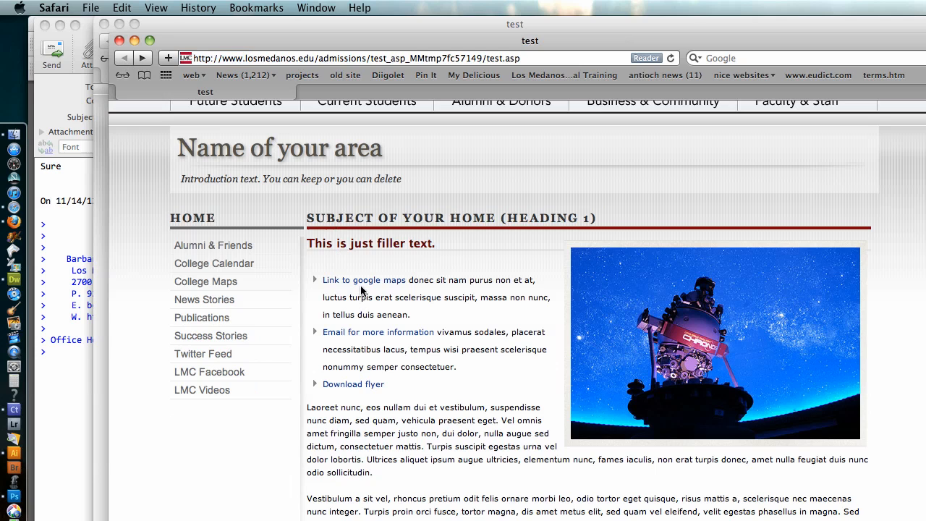
left_click(365, 281)
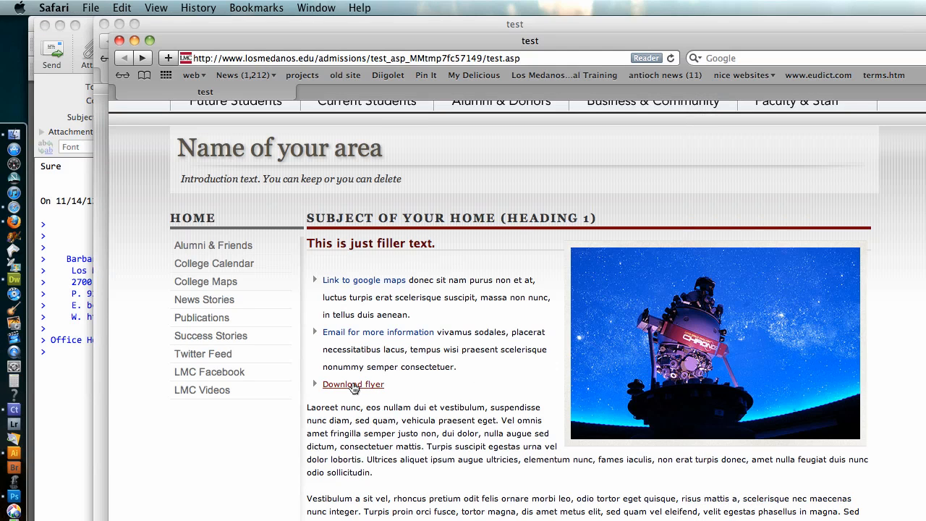
left_click(353, 385)
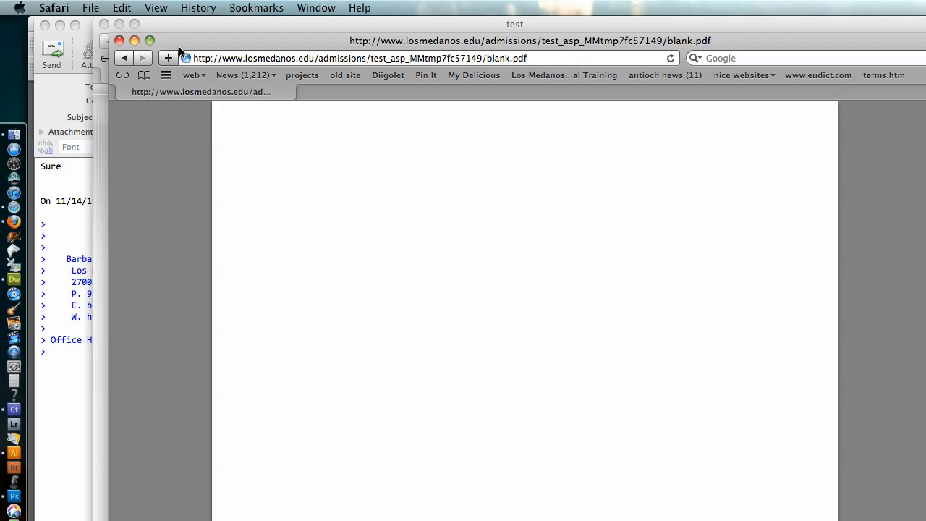